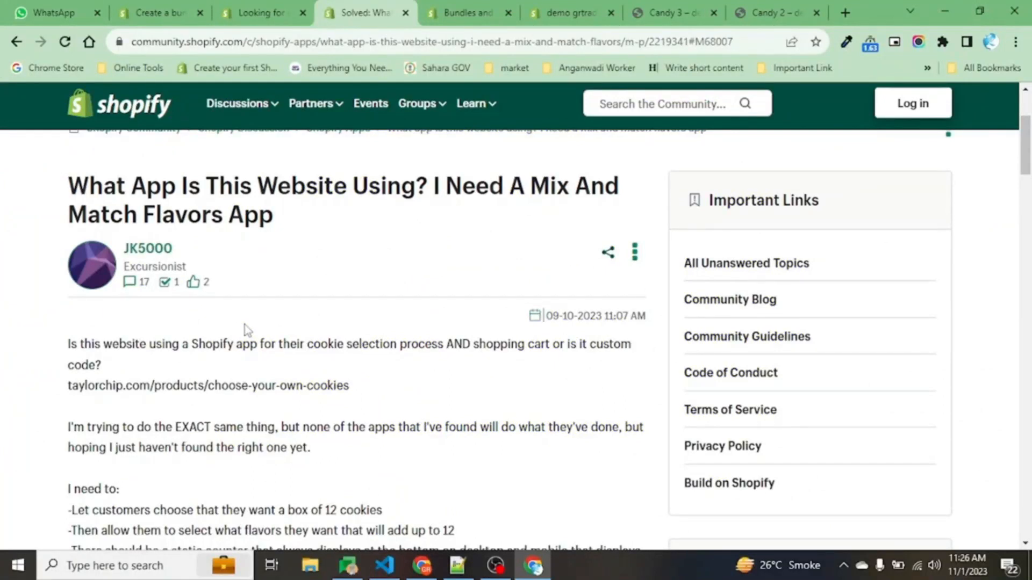
pyautogui.moveTo(526, 274)
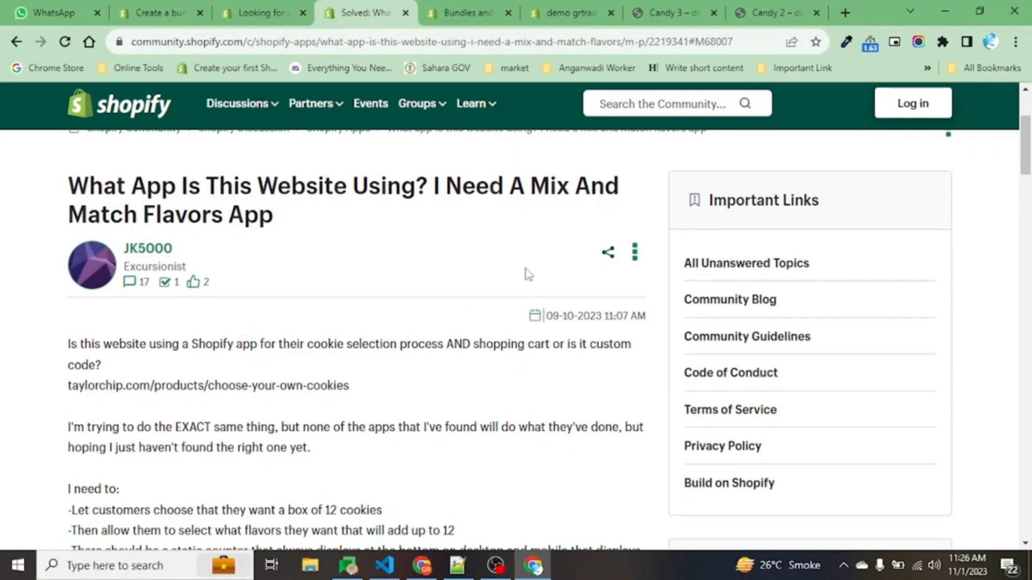
# Highlight 'Mix And Match Flavors App' in the Community post, then move to the Candy 3 page.
pyautogui.moveTo(530, 184); pyautogui.dragTo(273, 214)
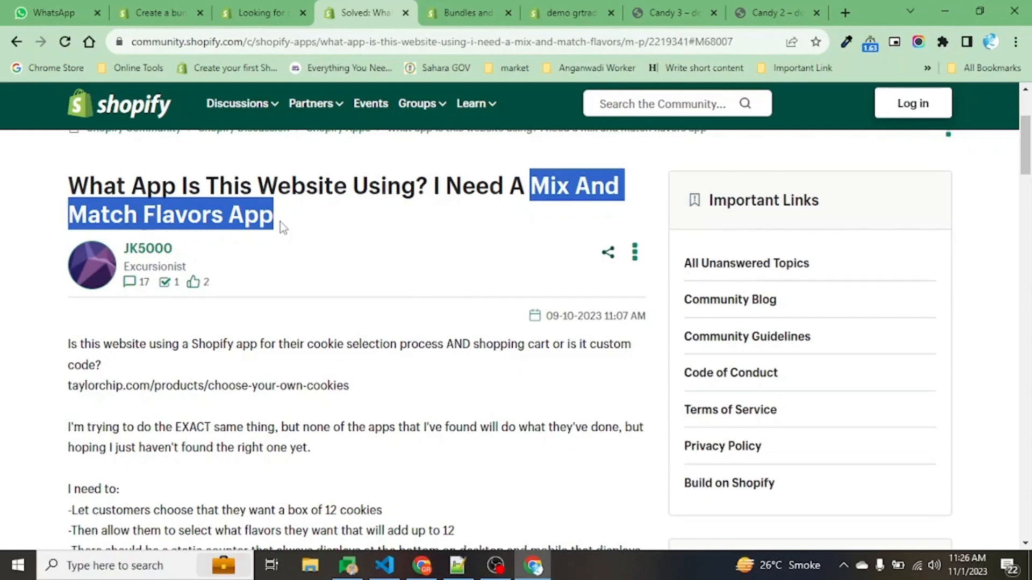
pyautogui.click(668, 13)
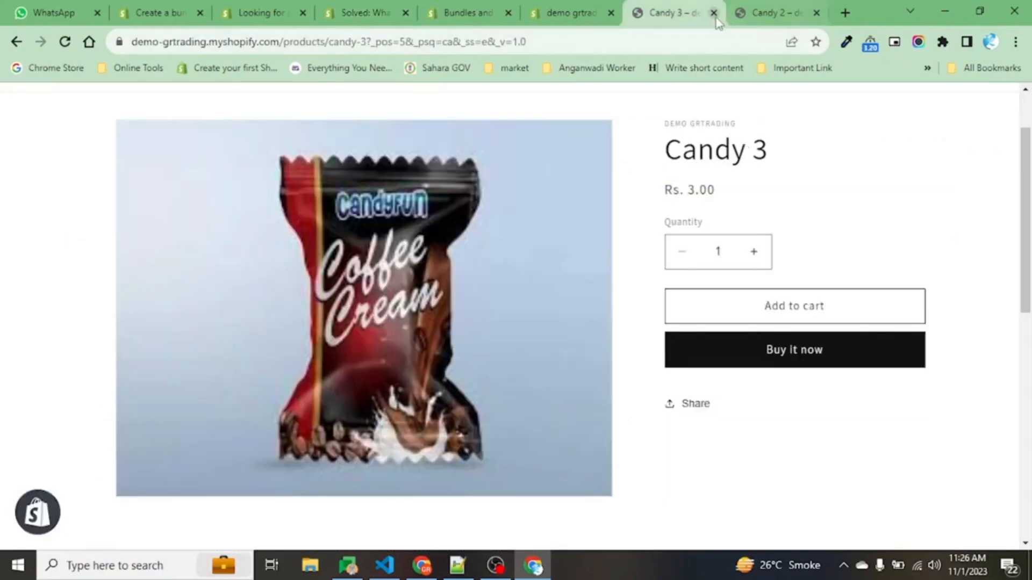
# Close Candy 3 and review Candy 2's four-flavor picker showing 'Select 0 out of 8'.
pyautogui.click(713, 12)
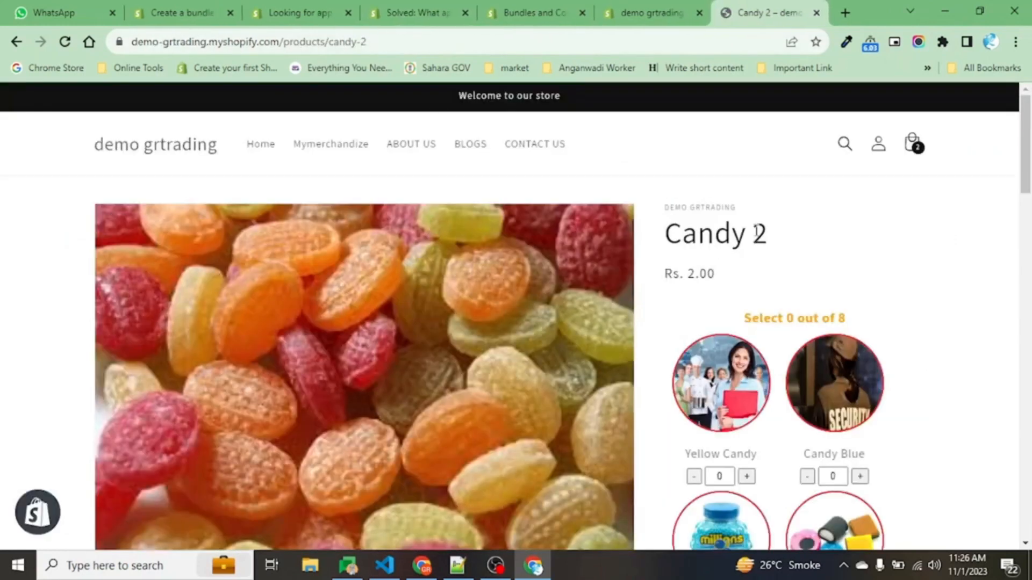
pyautogui.scroll(-3)
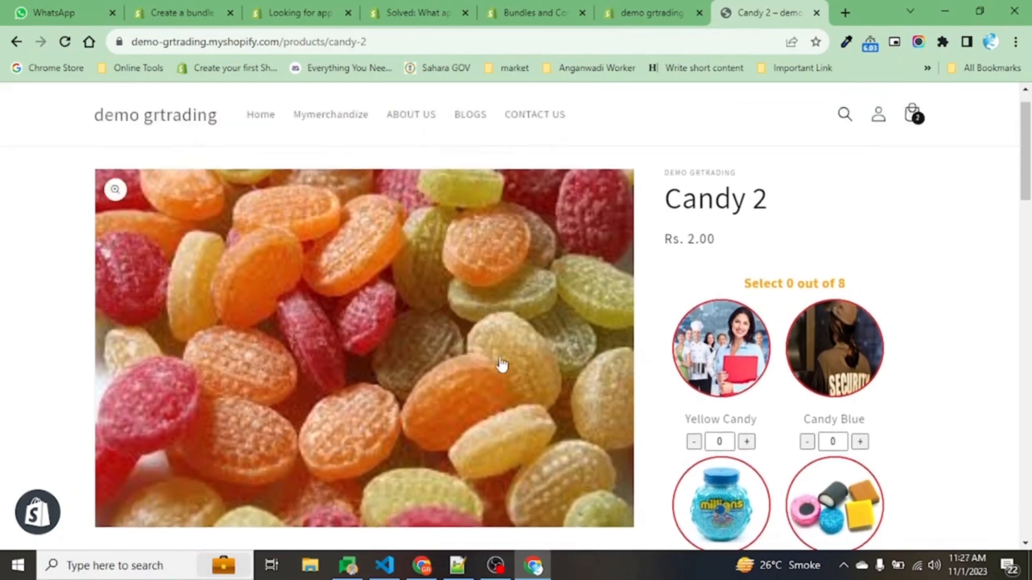
pyautogui.scroll(-3)
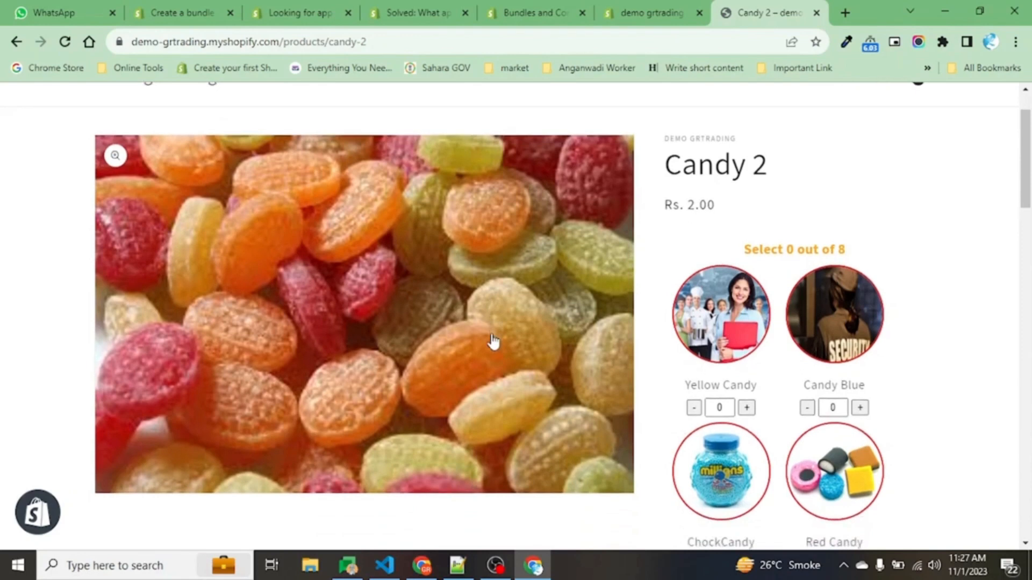
pyautogui.scroll(-3)
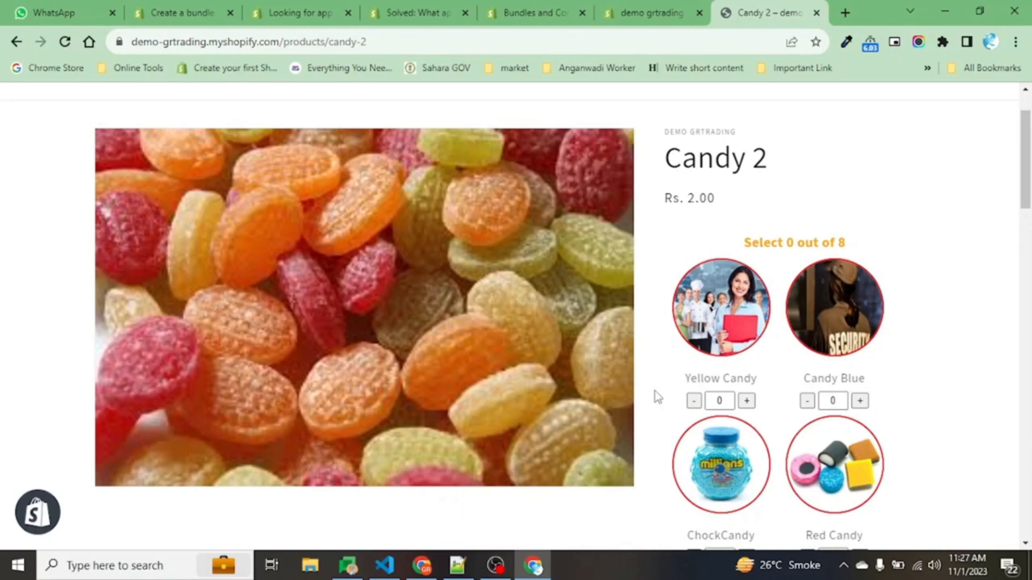
pyautogui.scroll(-3)
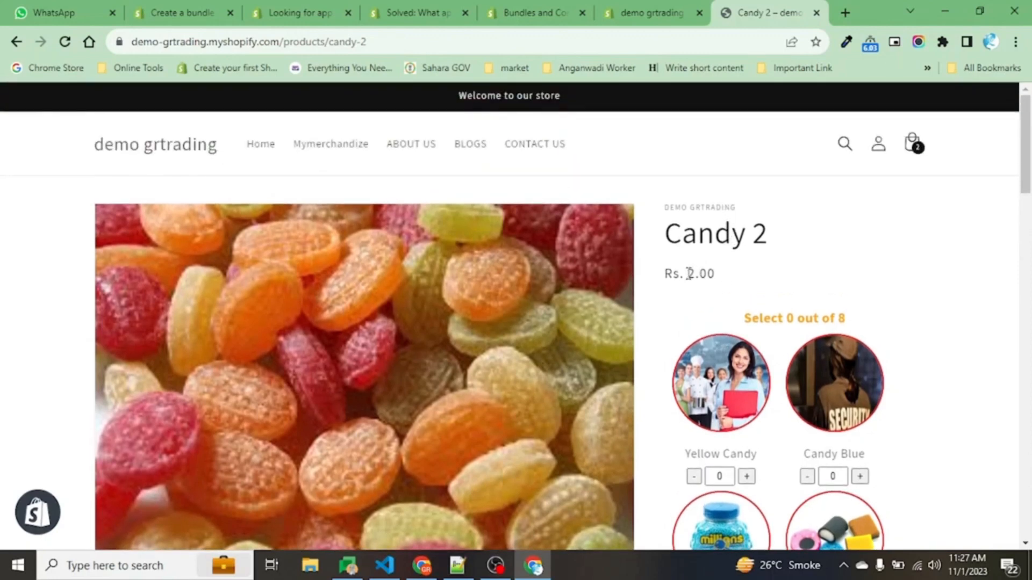
pyautogui.doubleClick(701, 274)
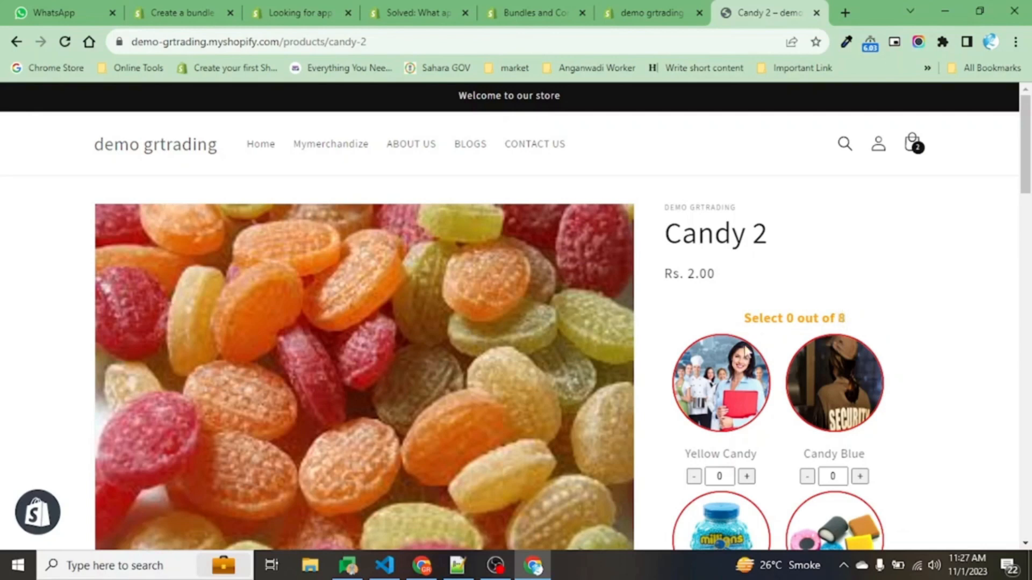
pyautogui.scroll(-3)
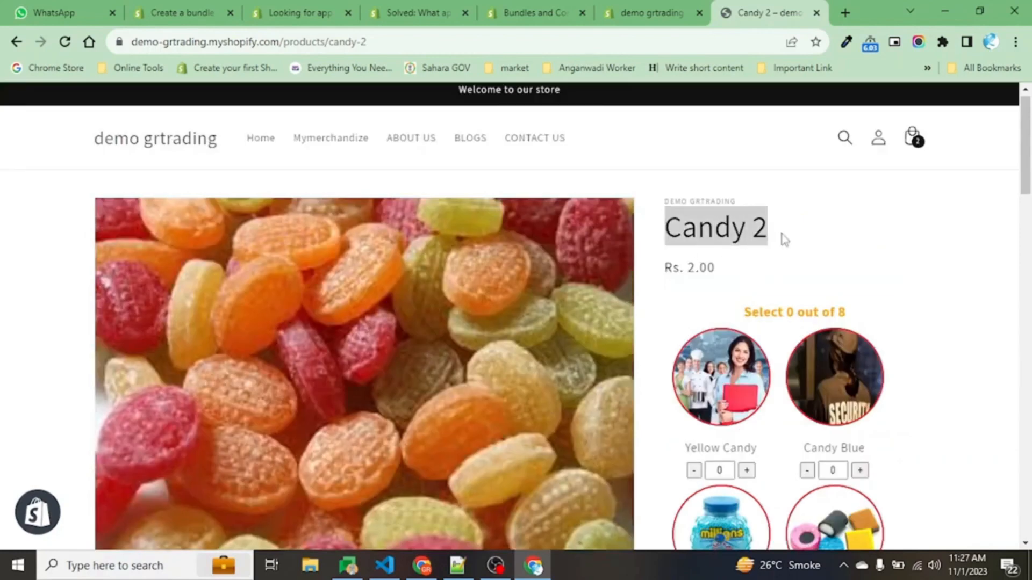
pyautogui.rightClick(694, 273)
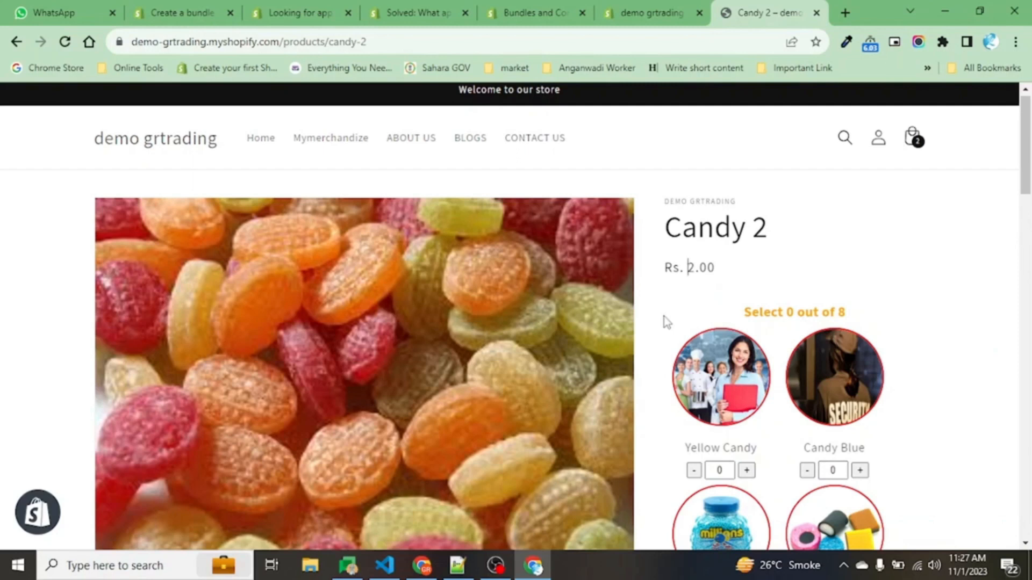
pyautogui.scroll(-3)
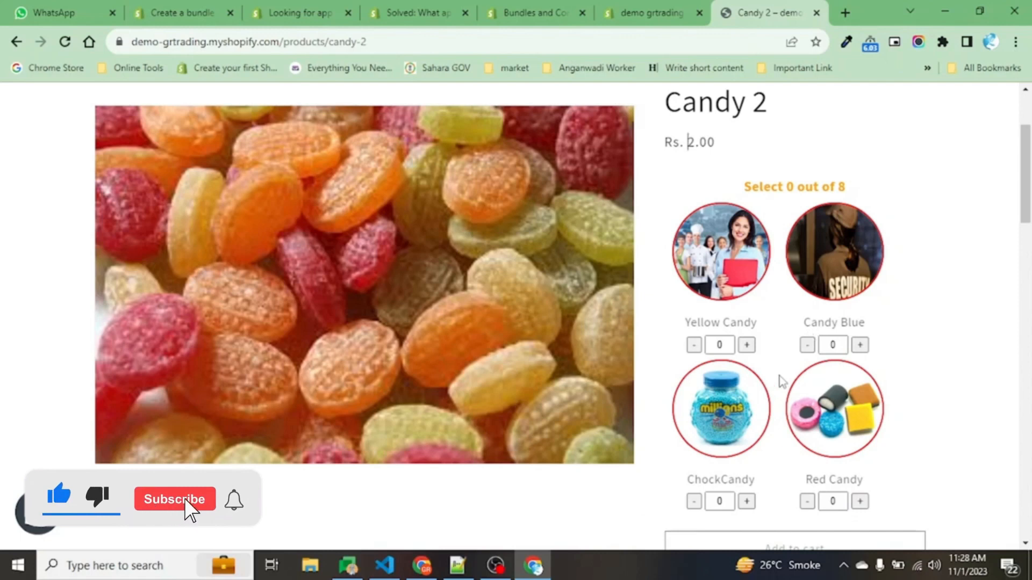
pyautogui.click(174, 499)
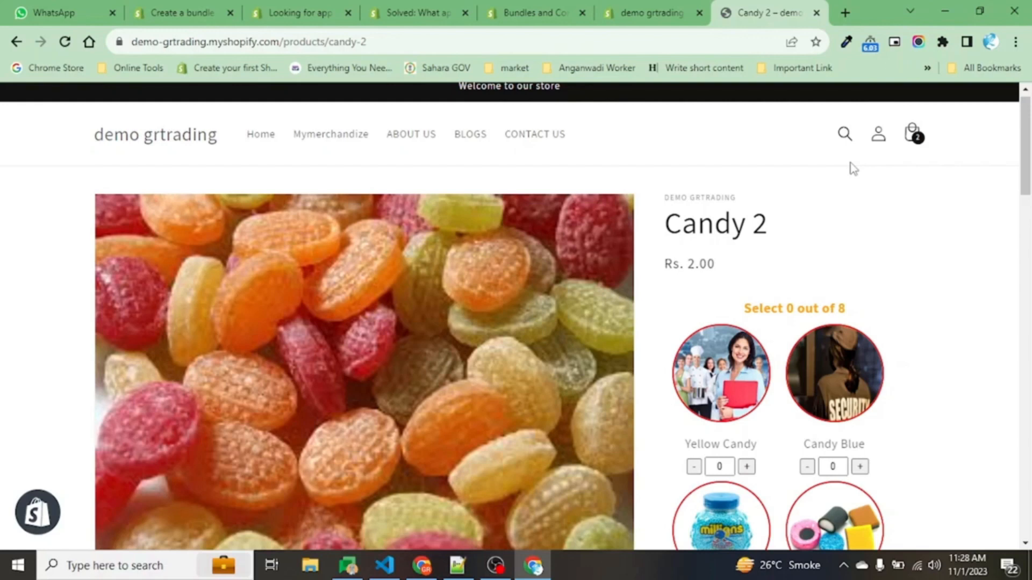
pyautogui.scroll(-3)
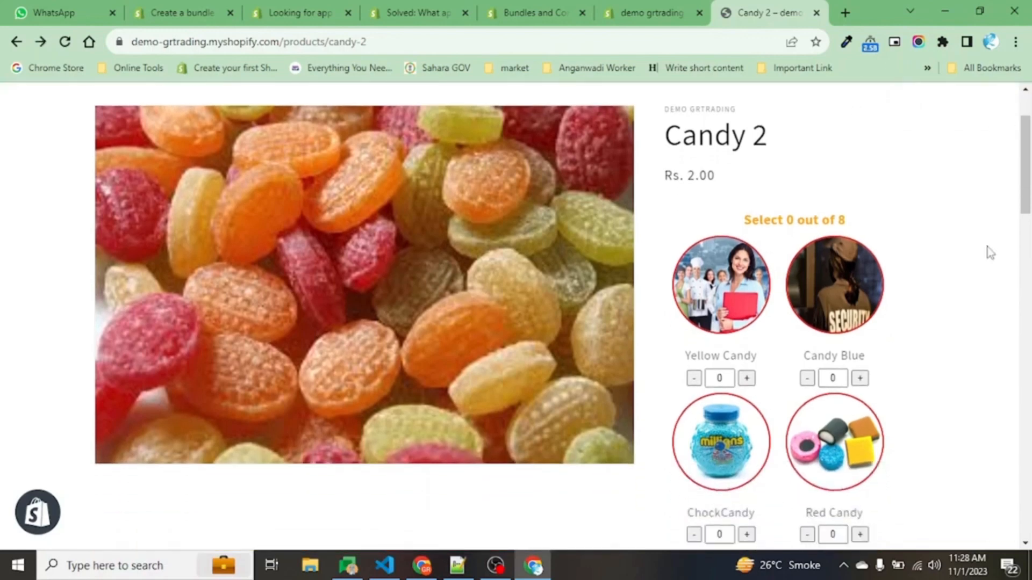
pyautogui.scroll(-3)
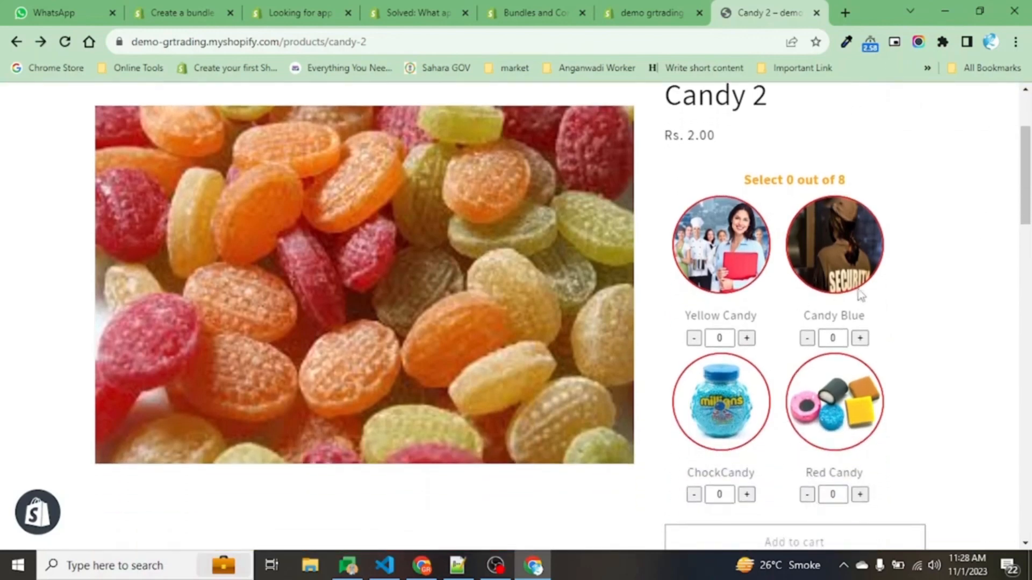
pyautogui.scroll(-3)
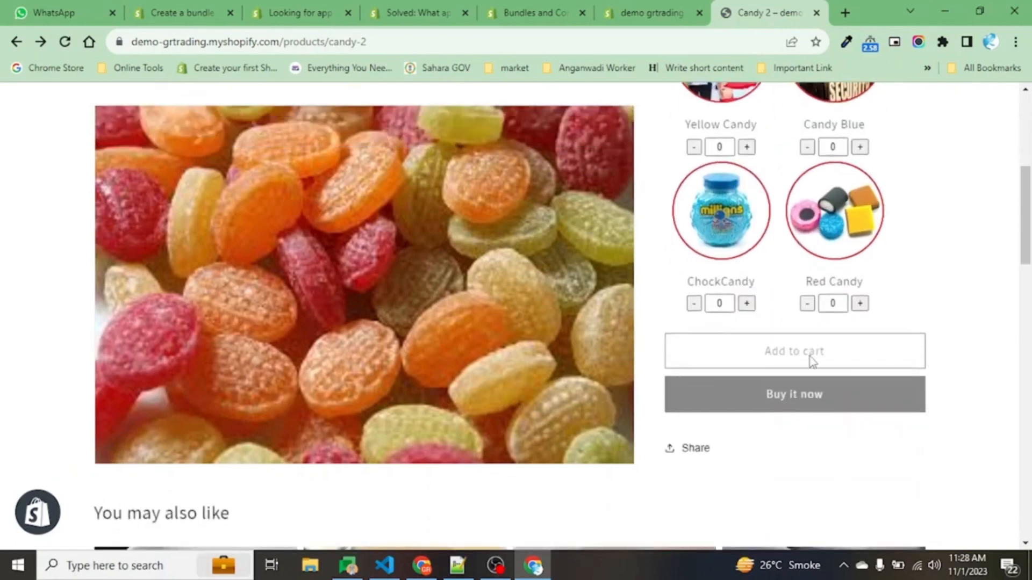
pyautogui.moveTo(802, 404)
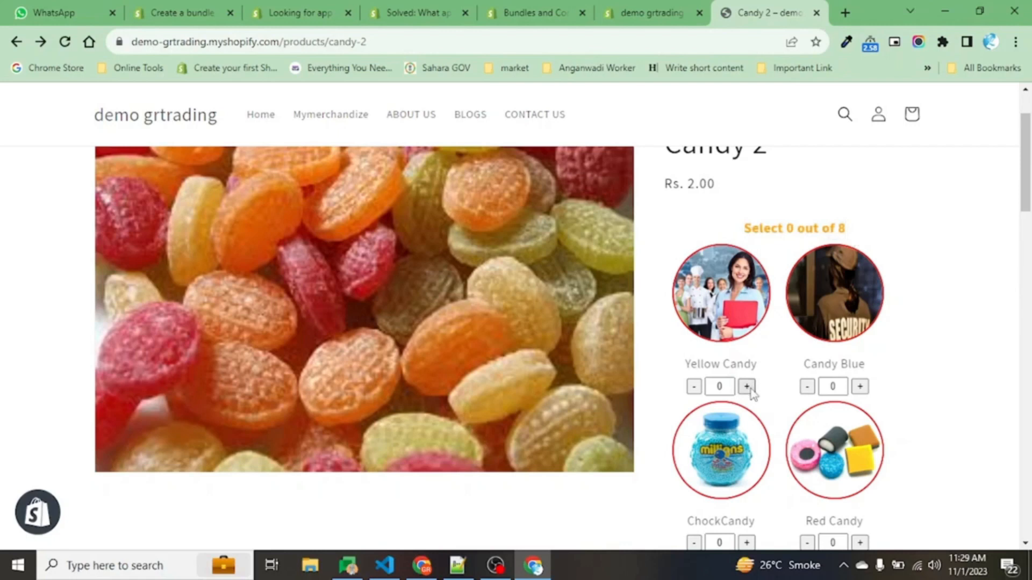
pyautogui.click(747, 387)
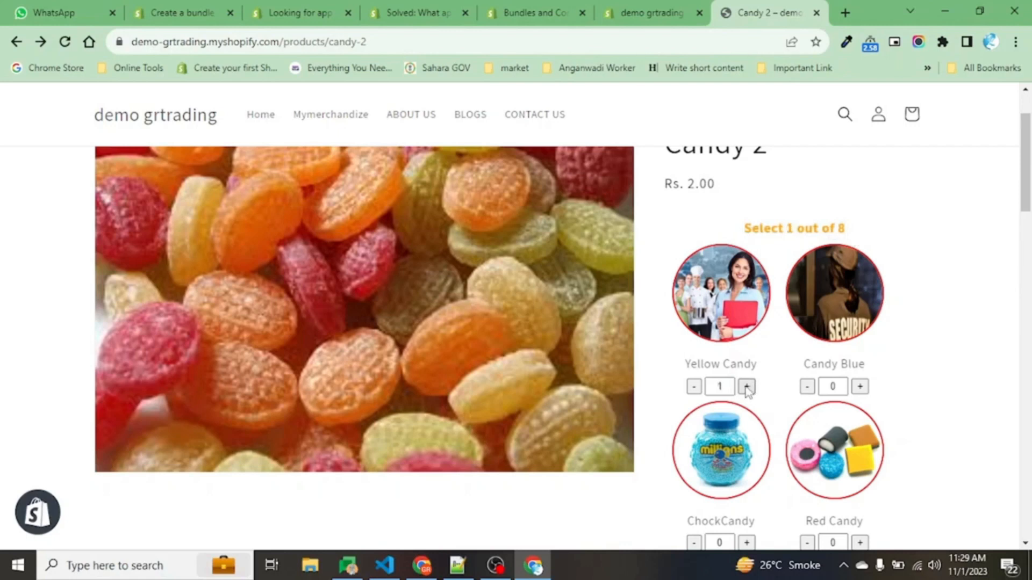
pyautogui.click(859, 387)
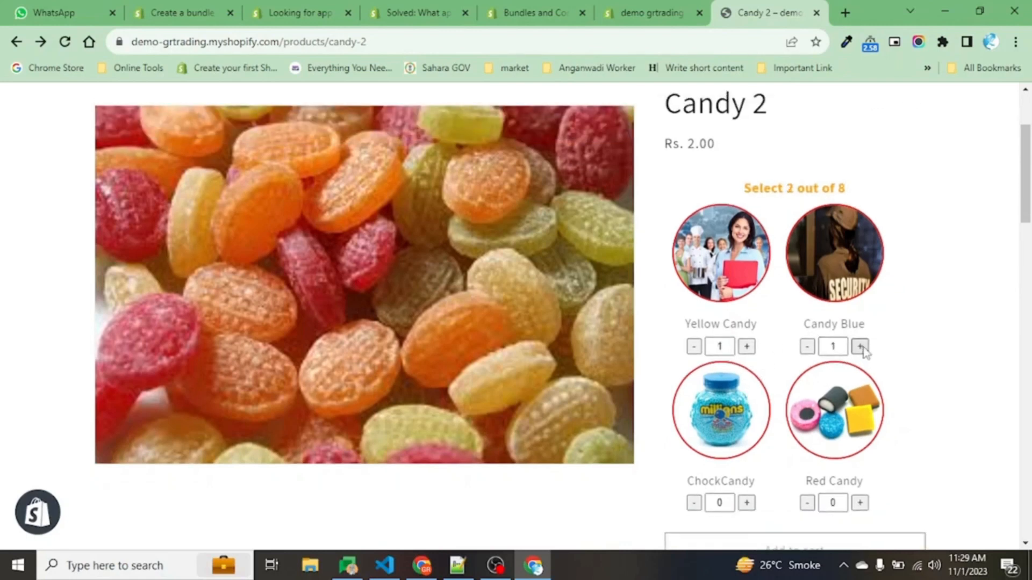
pyautogui.click(859, 346)
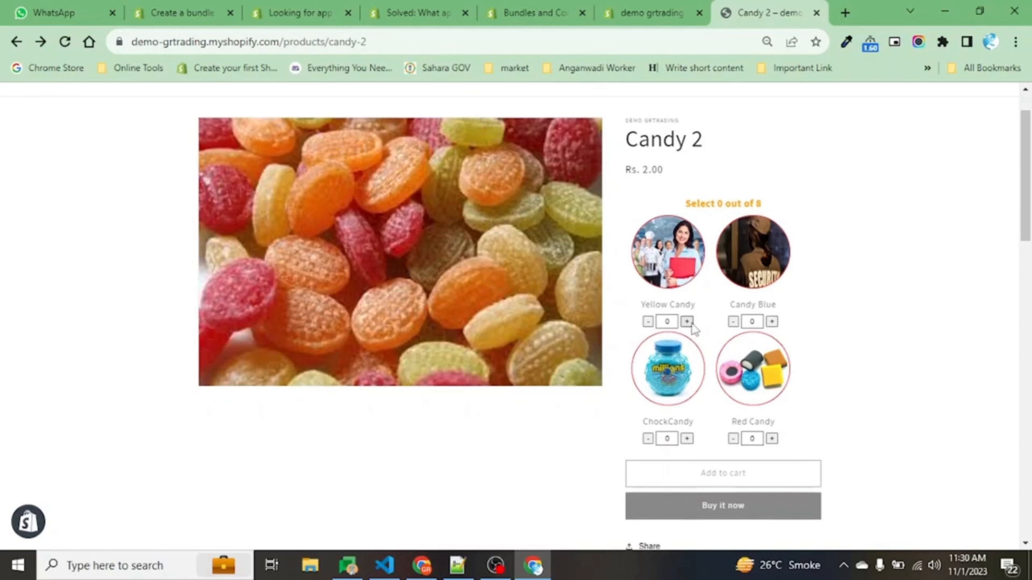
# Set candy quantities 1, 2, 3, 2 and dismiss the 'only 8 candy' limit alert.
pyautogui.click(687, 322)
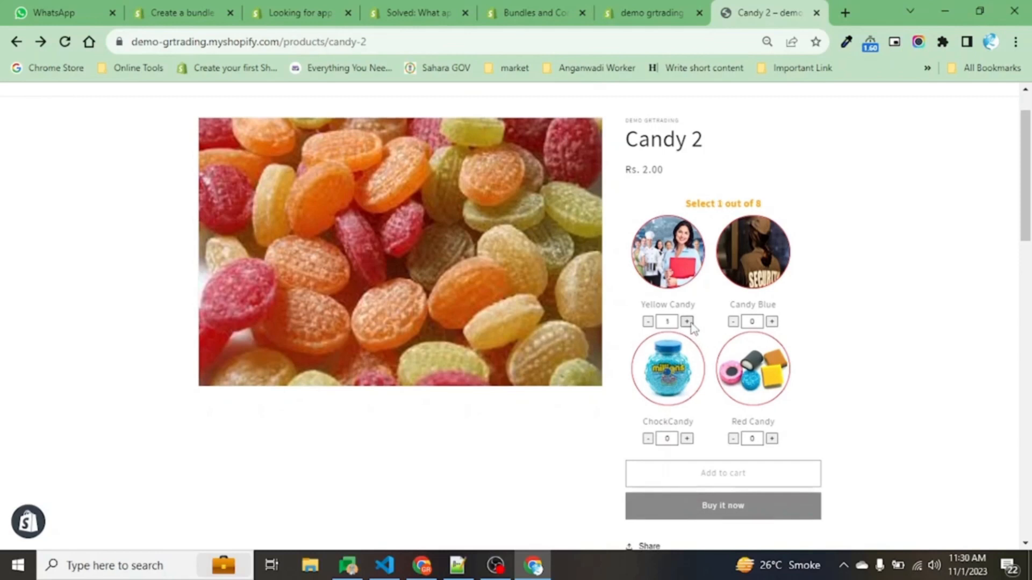
pyautogui.click(686, 322)
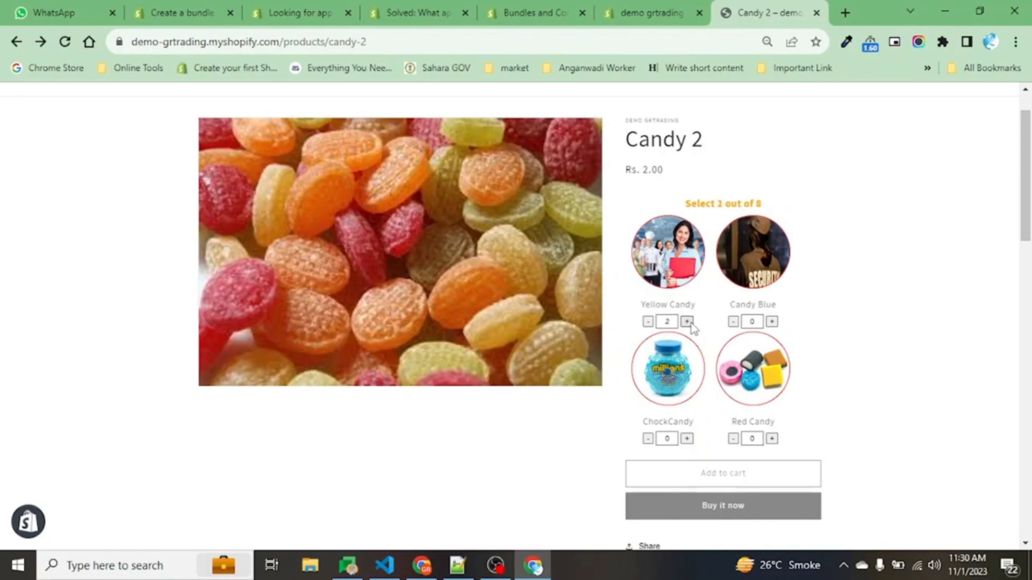
pyautogui.click(648, 321)
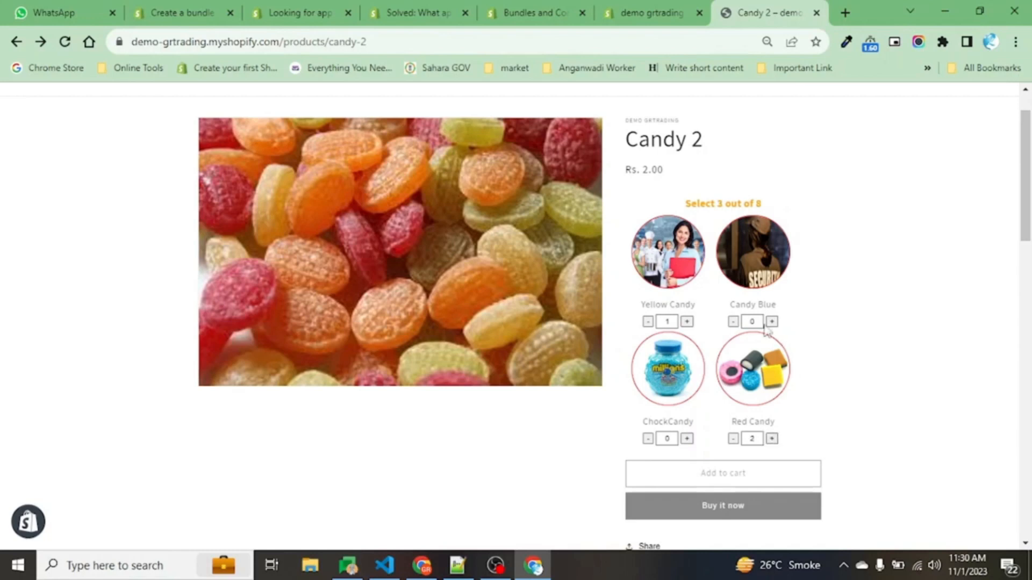
pyautogui.click(772, 322)
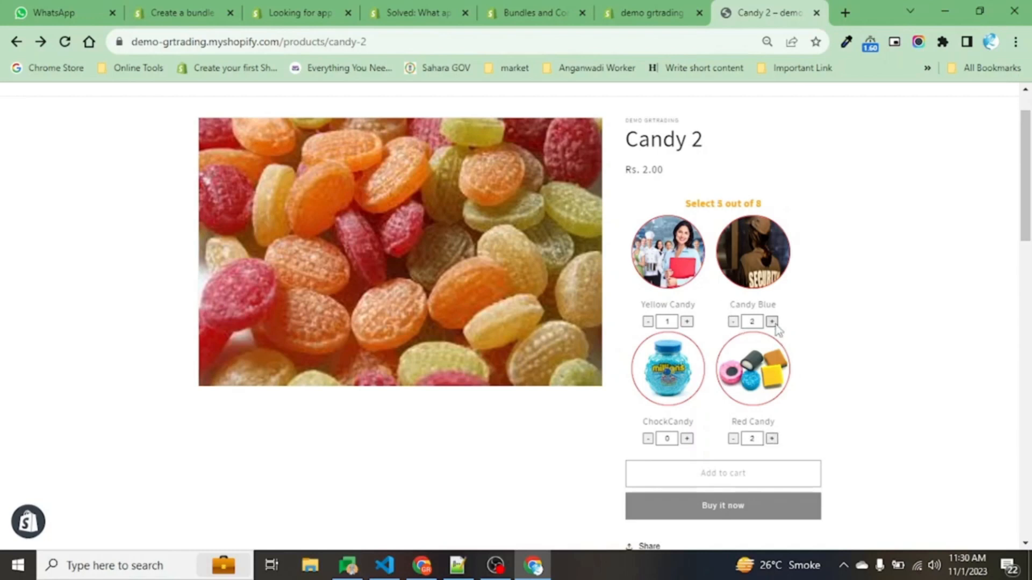
pyautogui.click(687, 439)
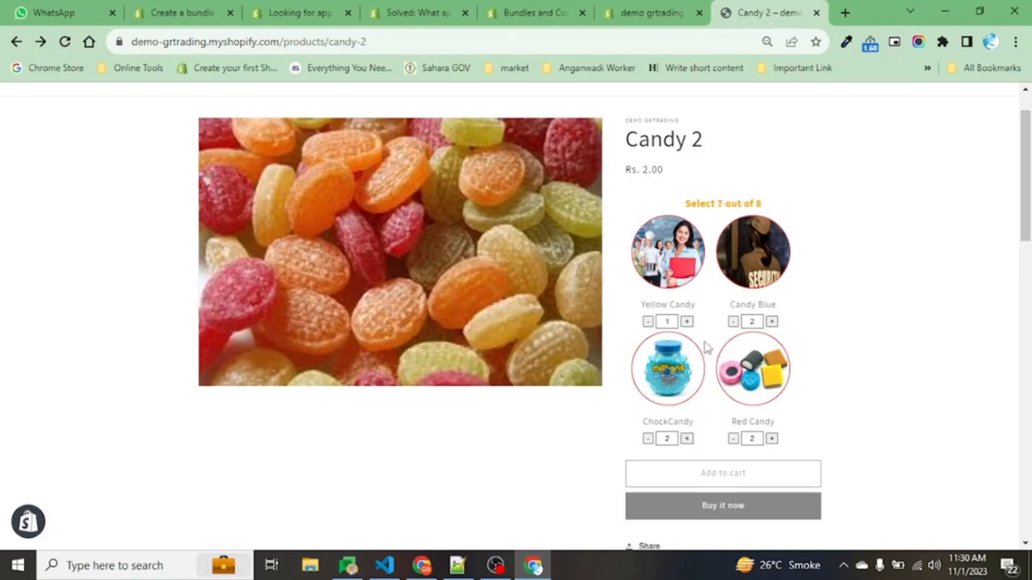
pyautogui.click(686, 439)
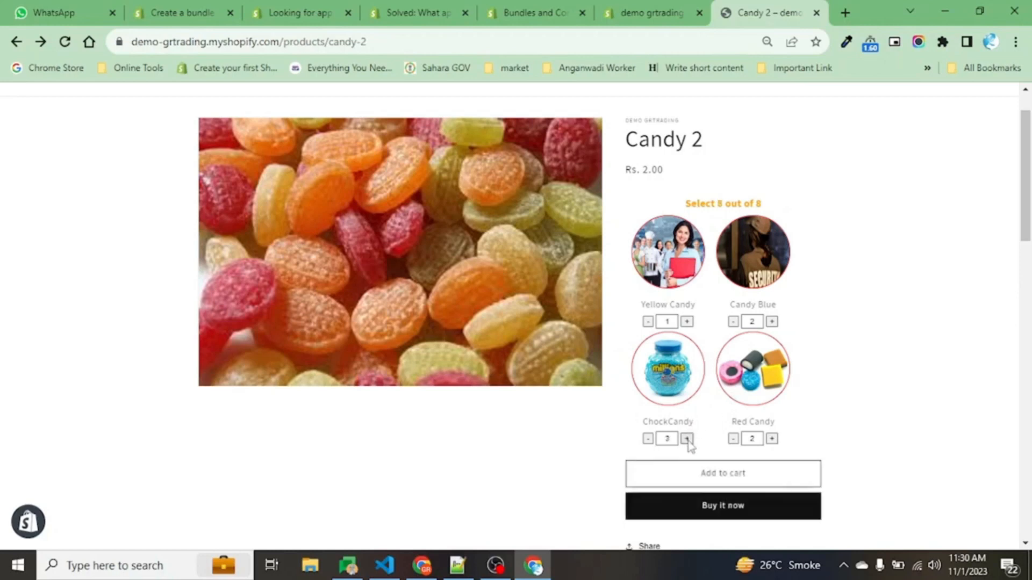
pyautogui.moveTo(788, 334)
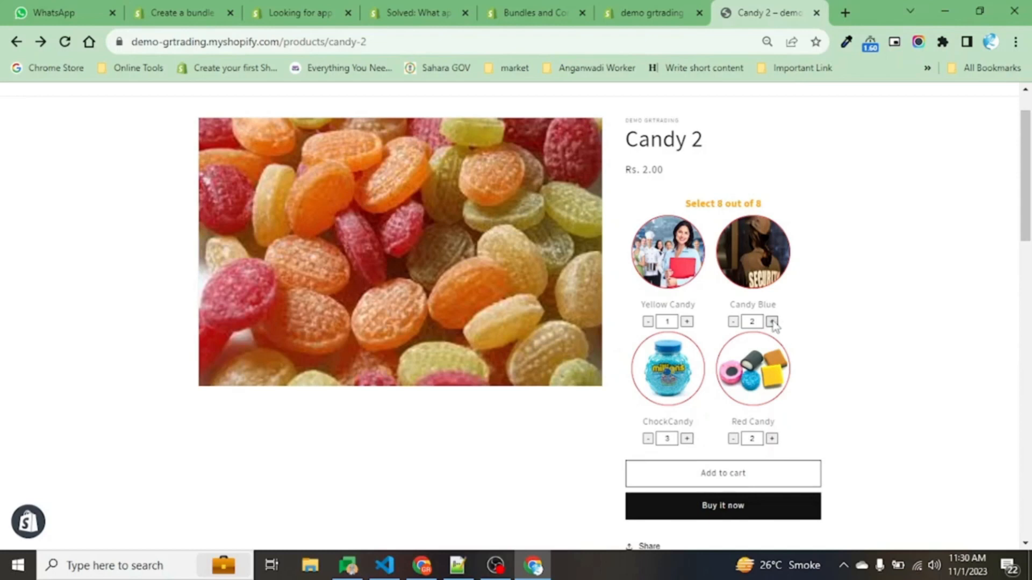
pyautogui.click(772, 321)
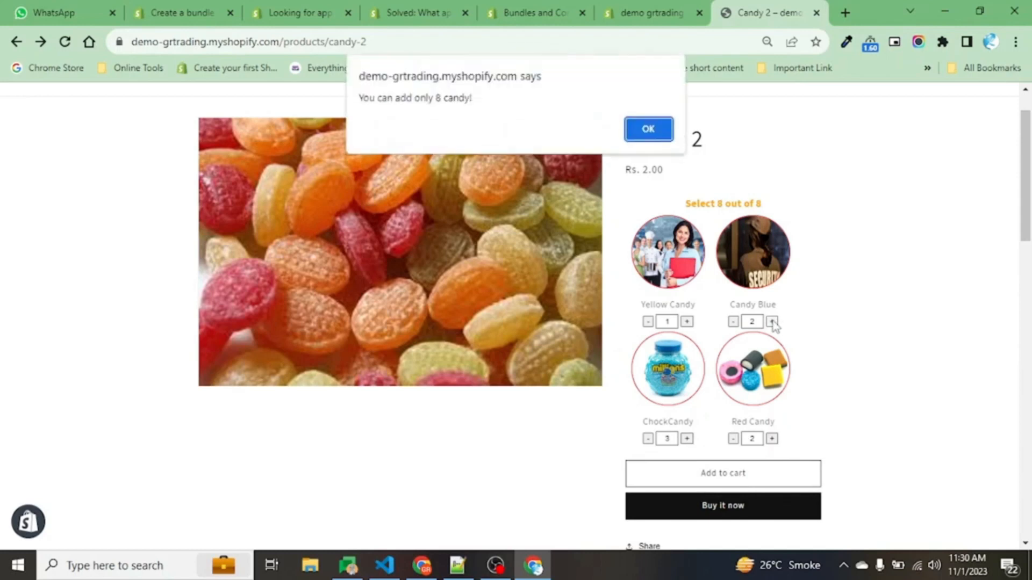
pyautogui.click(646, 129)
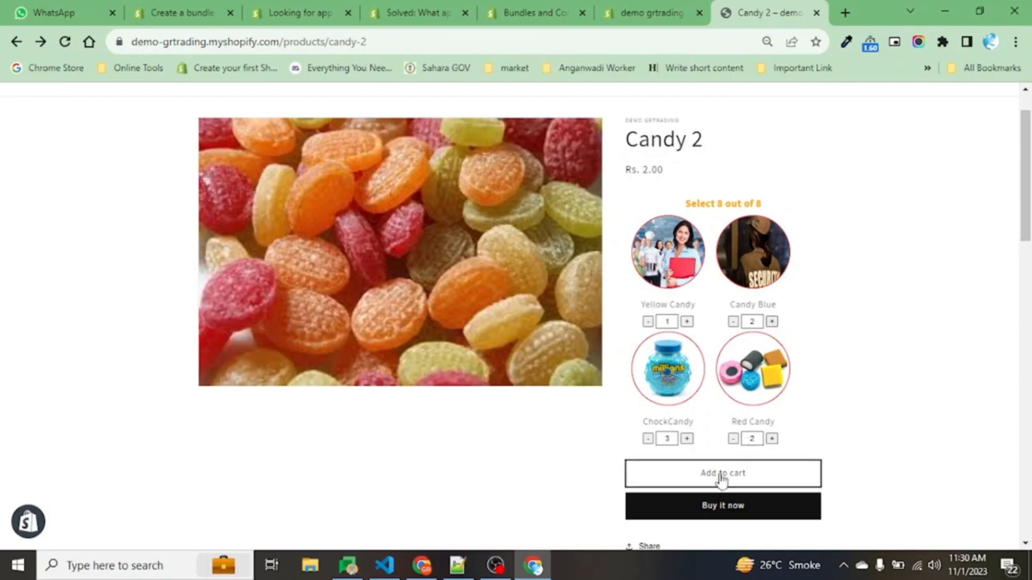
# Add the 8-candy mix to the cart and proceed to checkout.
pyautogui.click(721, 473)
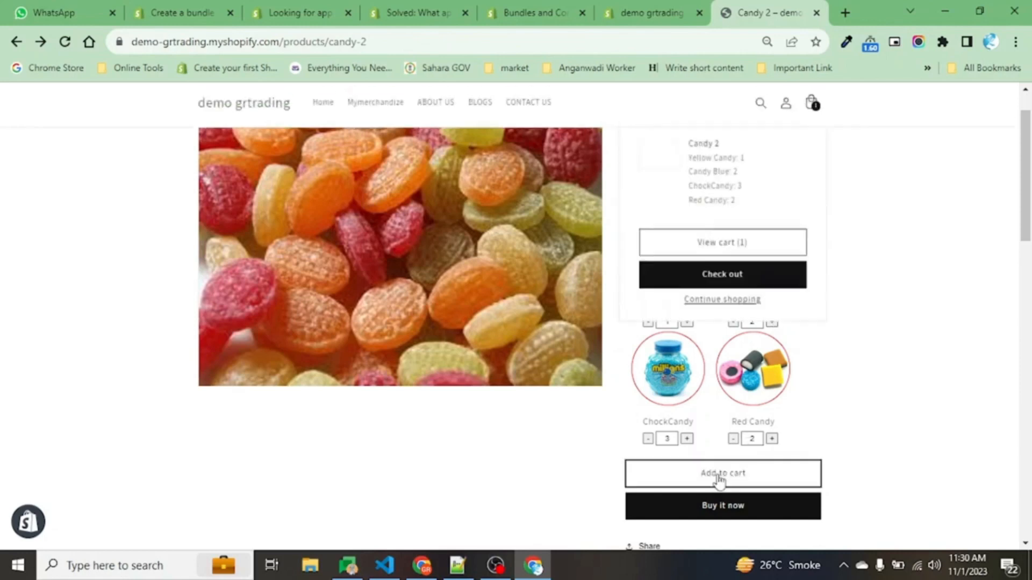
pyautogui.click(722, 472)
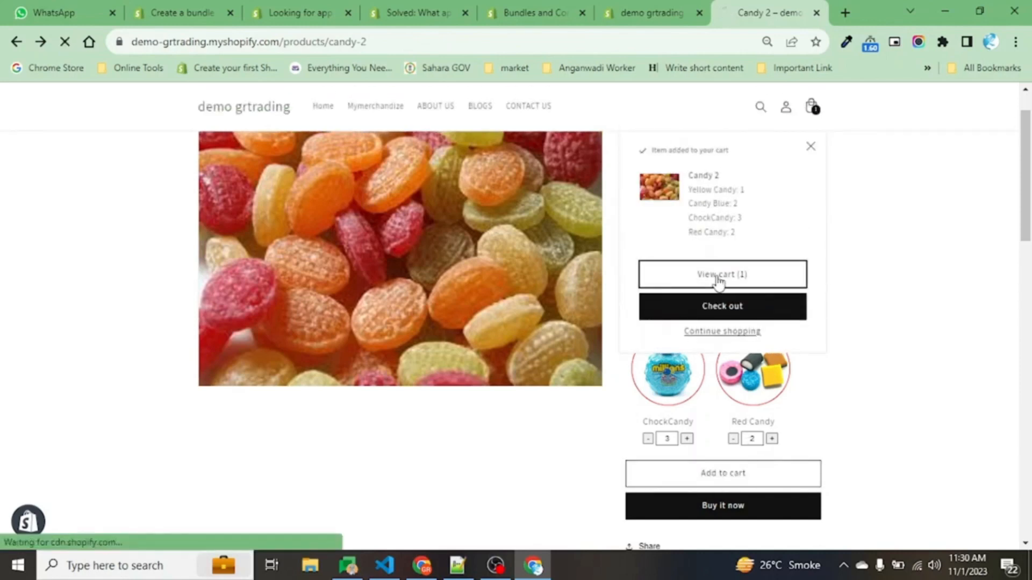
pyautogui.click(721, 275)
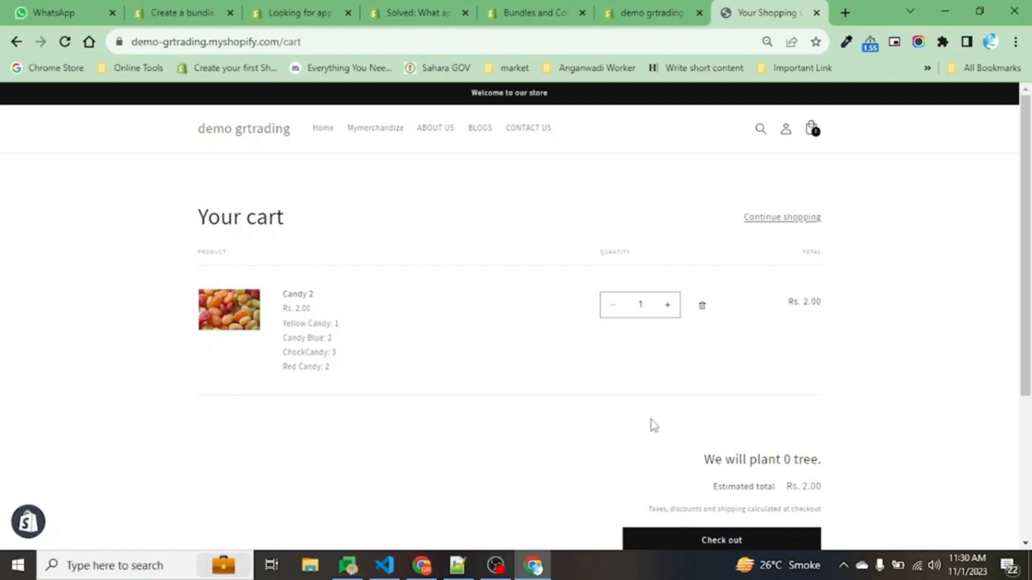
pyautogui.scroll(-3)
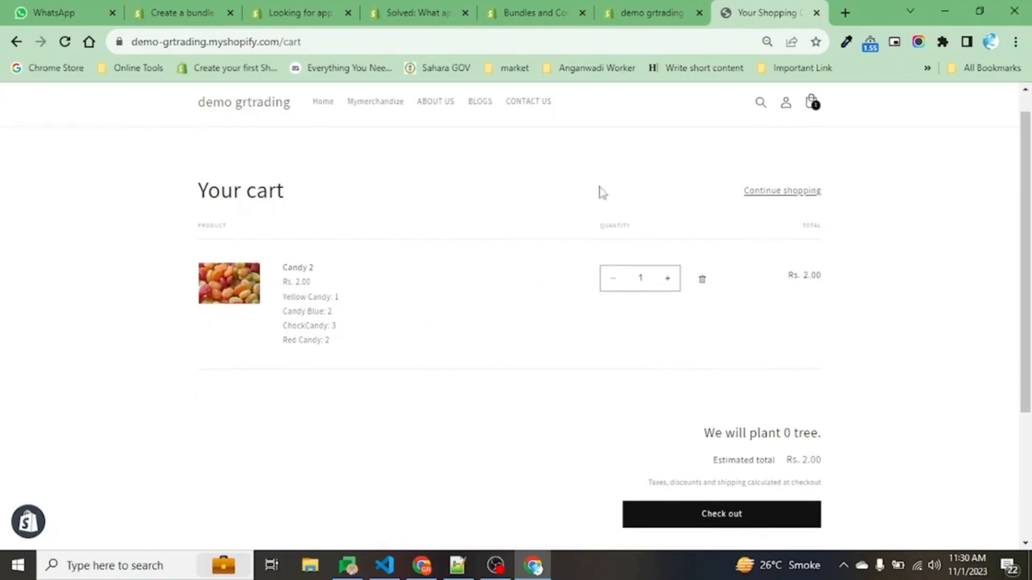
pyautogui.click(721, 514)
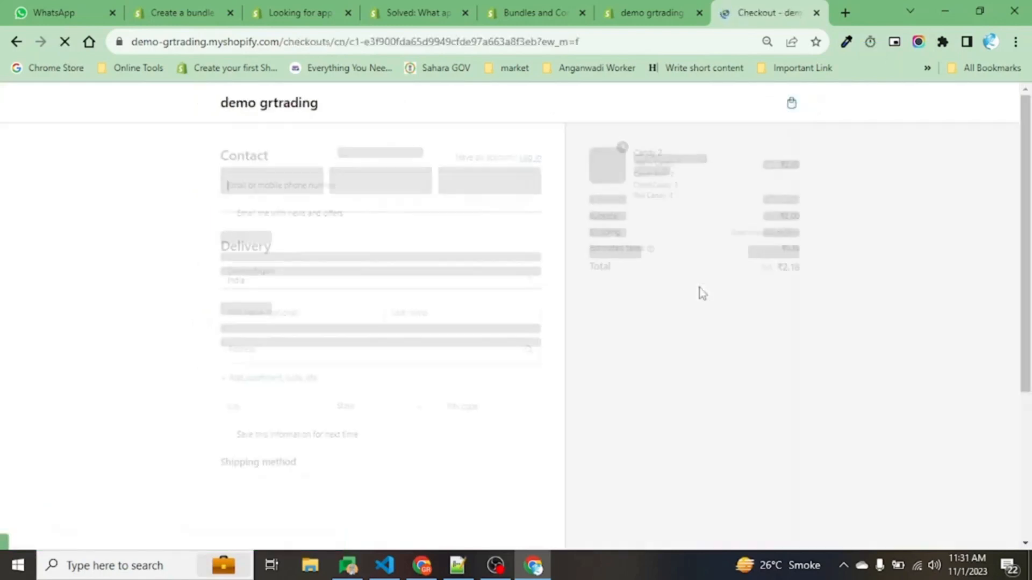
# Return to the Candy 2 product page, now showing 0 of 8, and scroll through it.
pyautogui.click(380, 185)
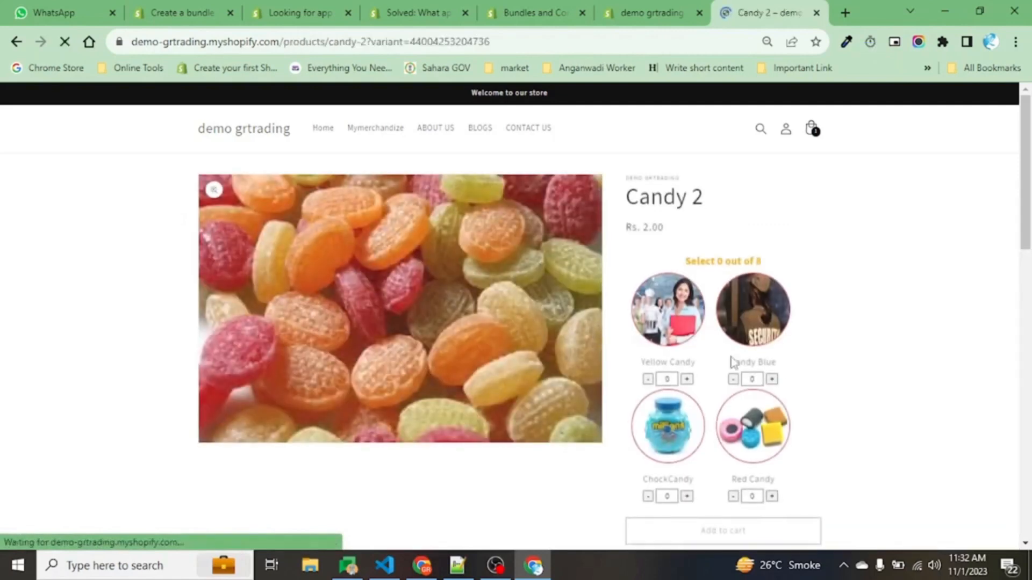
pyautogui.scroll(-3)
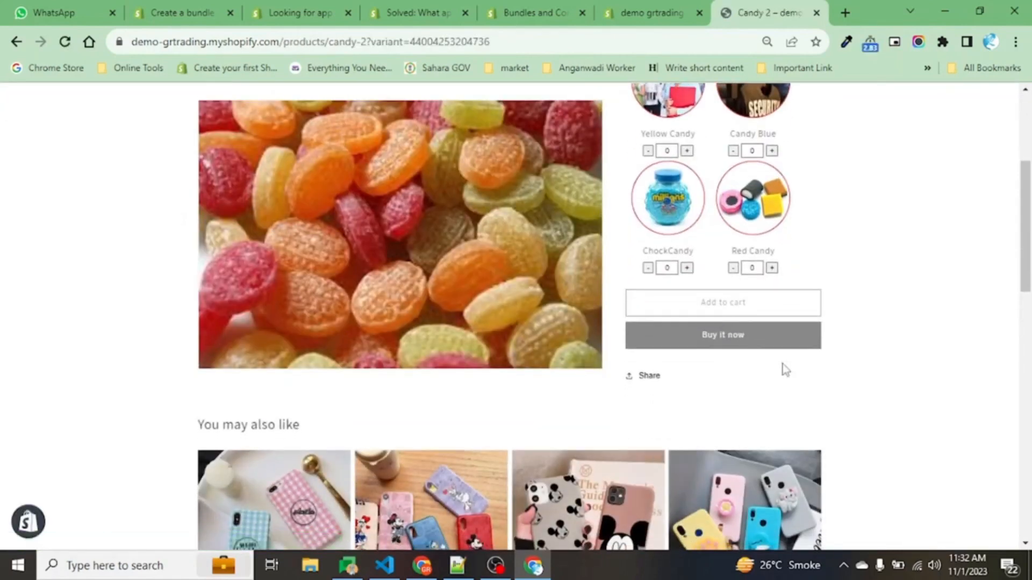
pyautogui.scroll(-3)
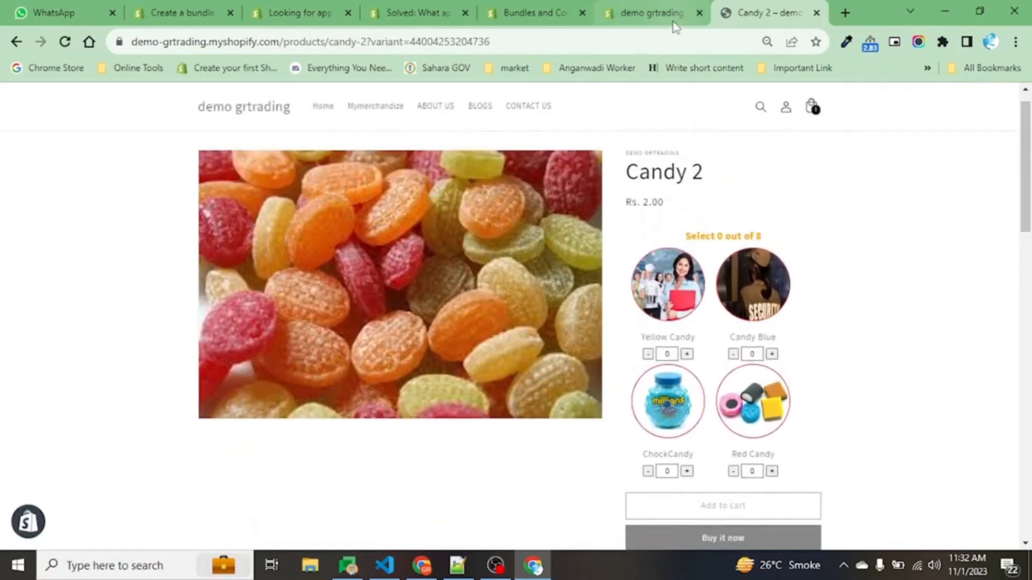
# Open Candy 2 from the admin Candy product view and scroll to its metafields.
pyautogui.click(651, 13)
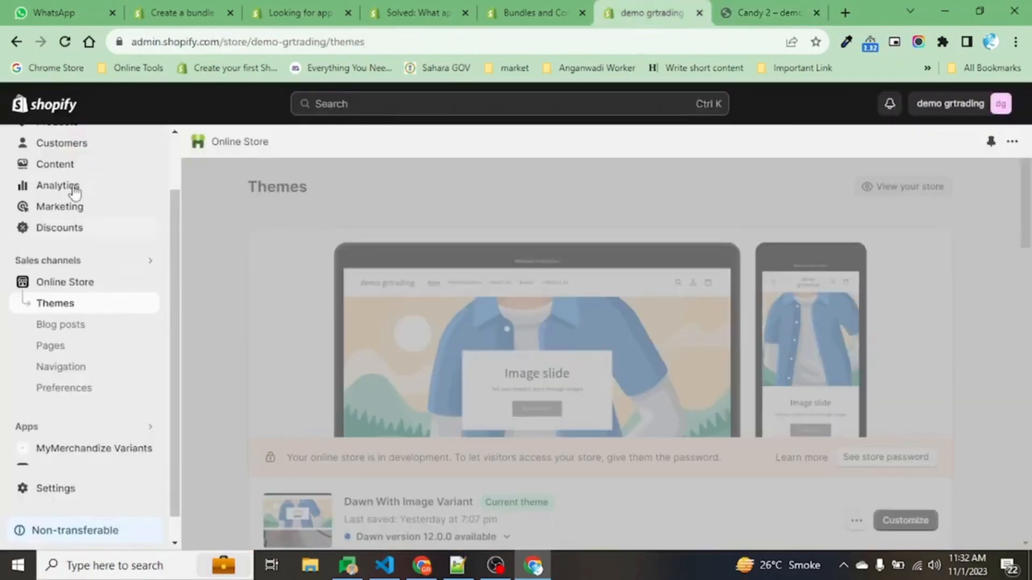
pyautogui.click(57, 190)
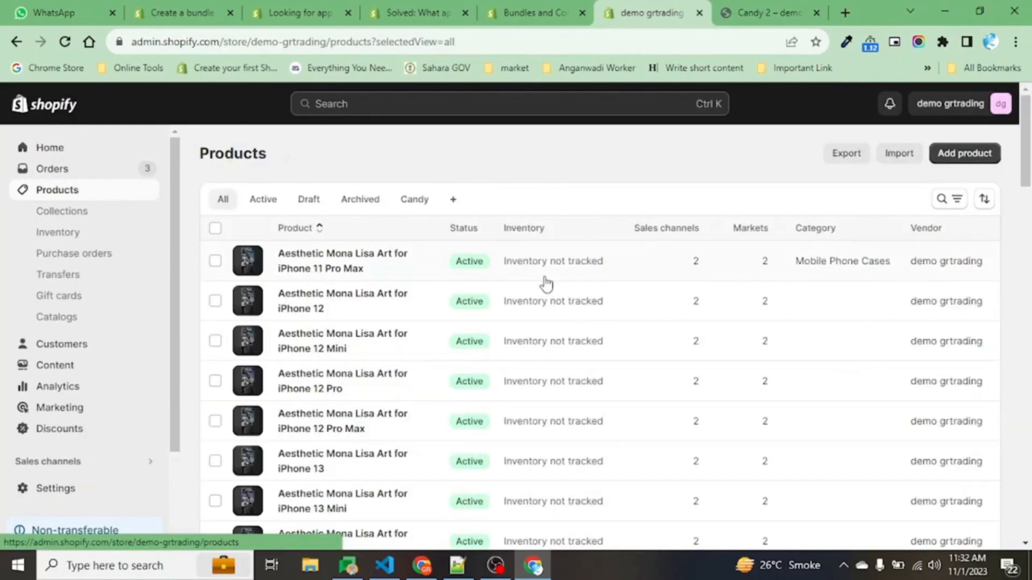
pyautogui.click(414, 199)
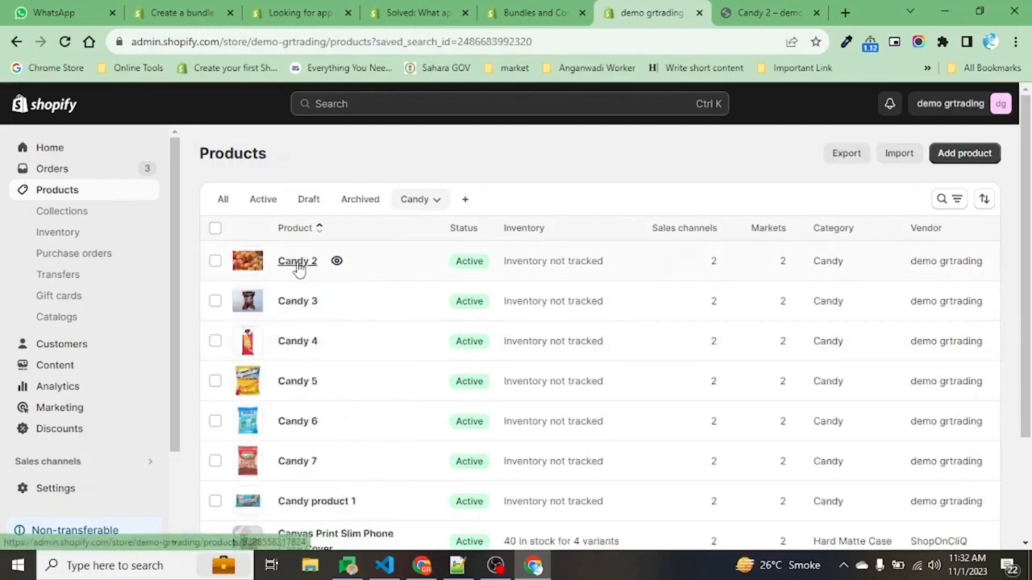
pyautogui.click(296, 261)
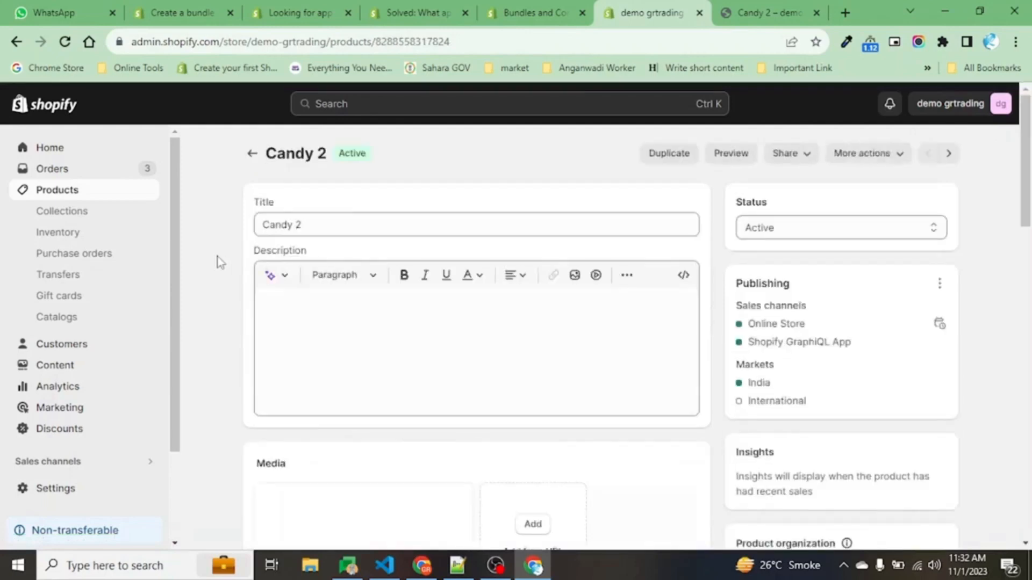
pyautogui.scroll(-3)
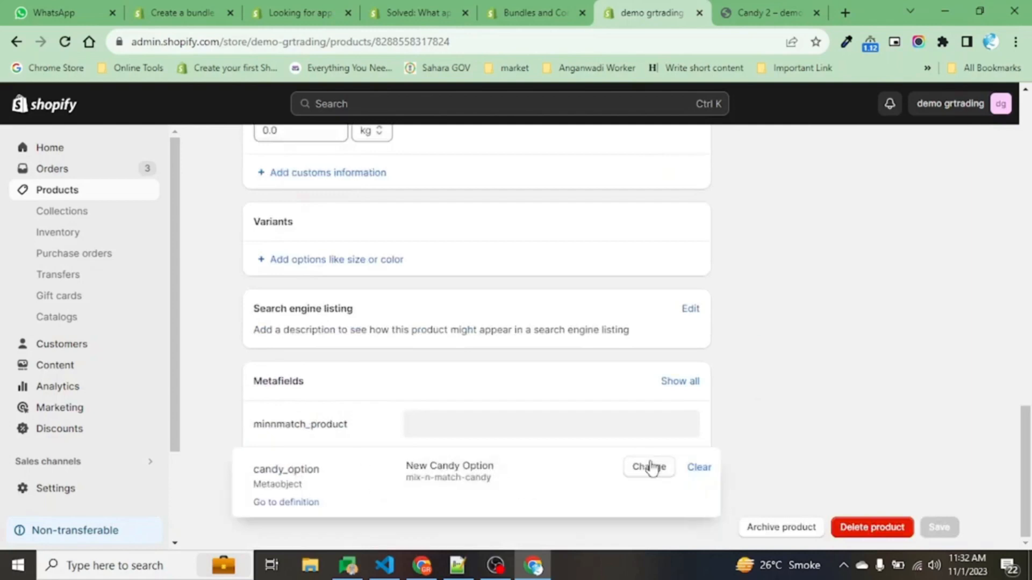
# Start a new mix-n-match-candy entry from the candy_option metafield.
pyautogui.click(648, 466)
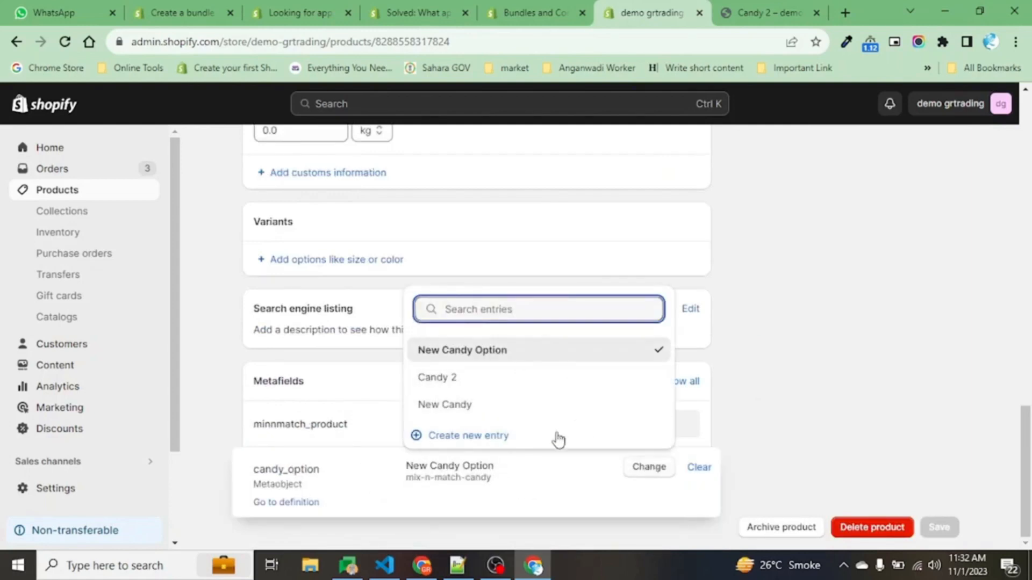
pyautogui.click(469, 434)
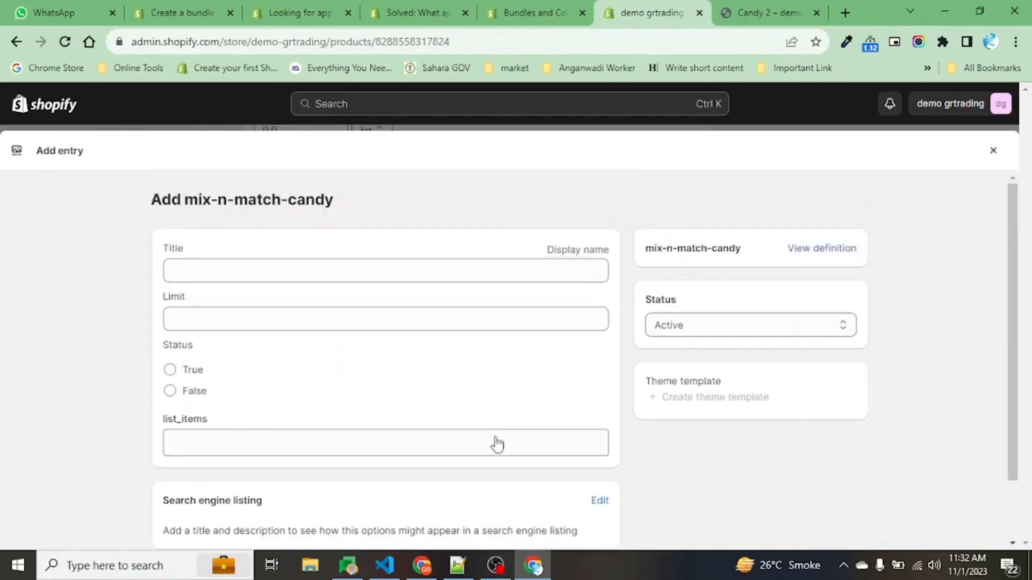
pyautogui.click(384, 270)
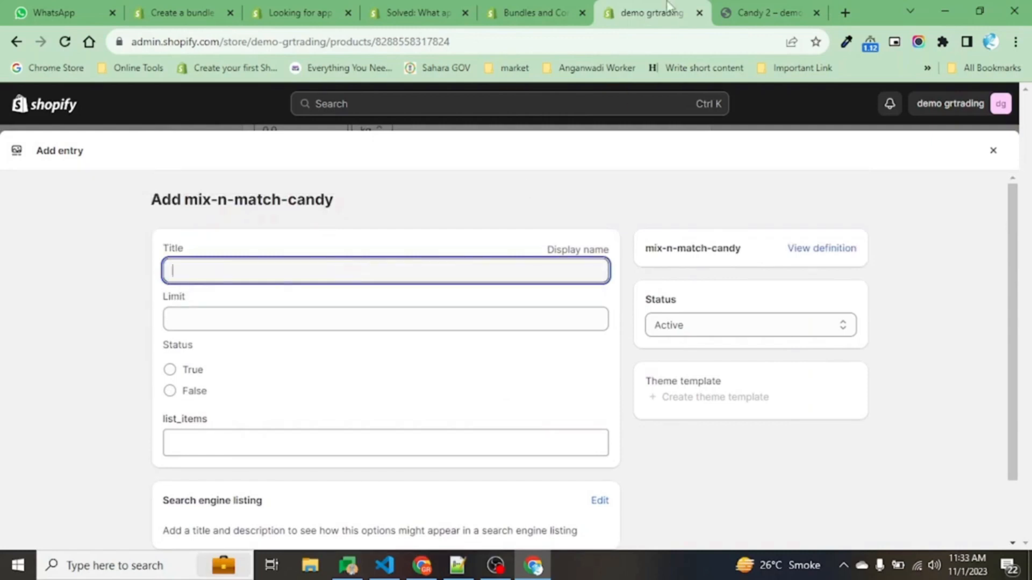
pyautogui.click(769, 12)
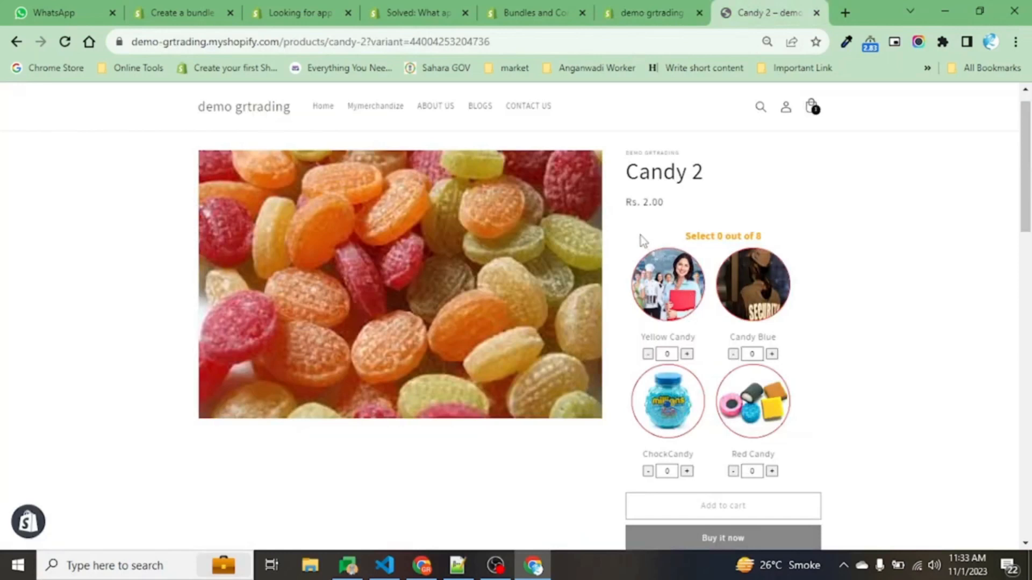
pyautogui.click(652, 13)
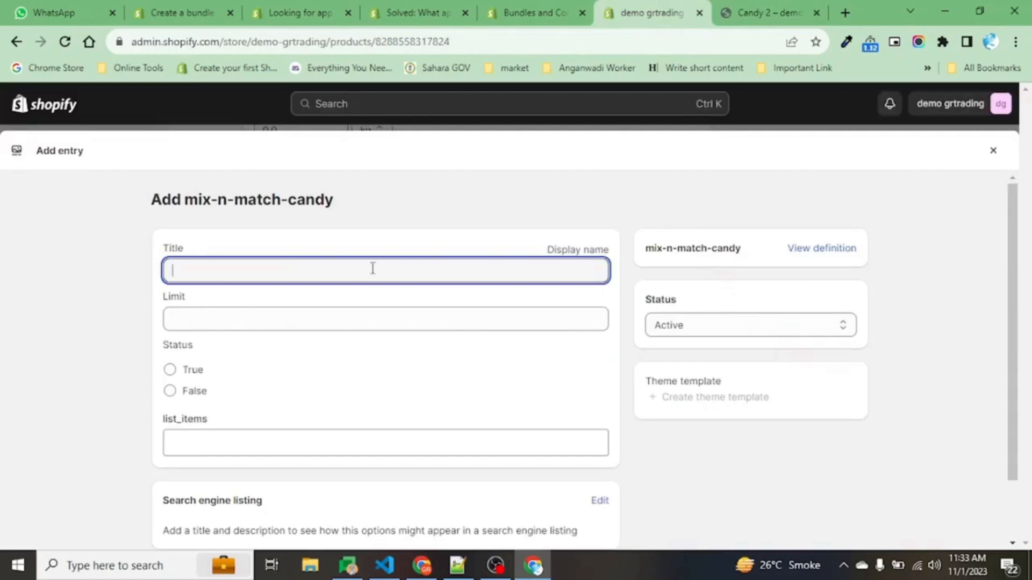
# Fill in title 'Bunch of Candy', limit 12 and status True.
pyautogui.write('Bunch of')
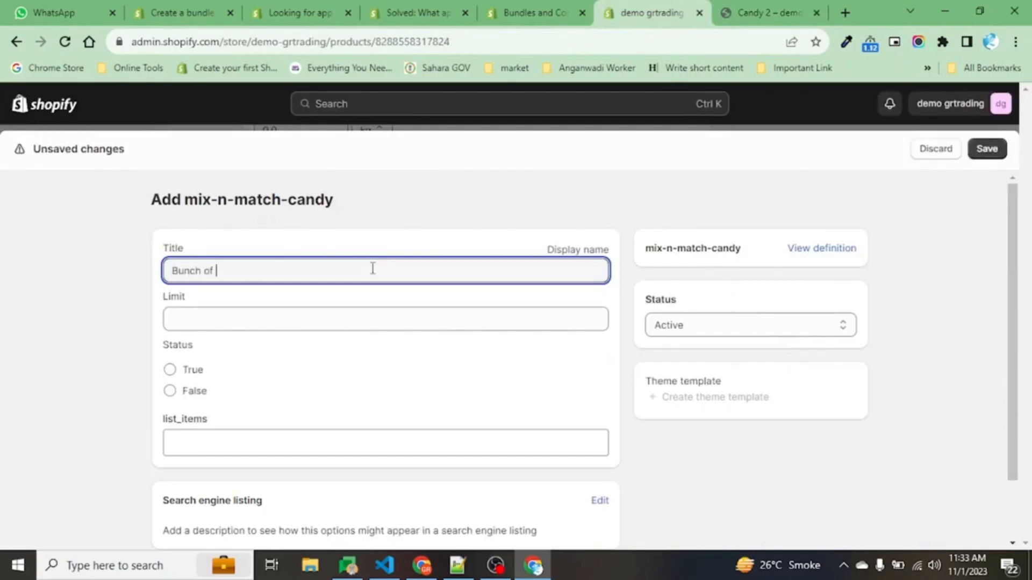
pyautogui.write('Candy')
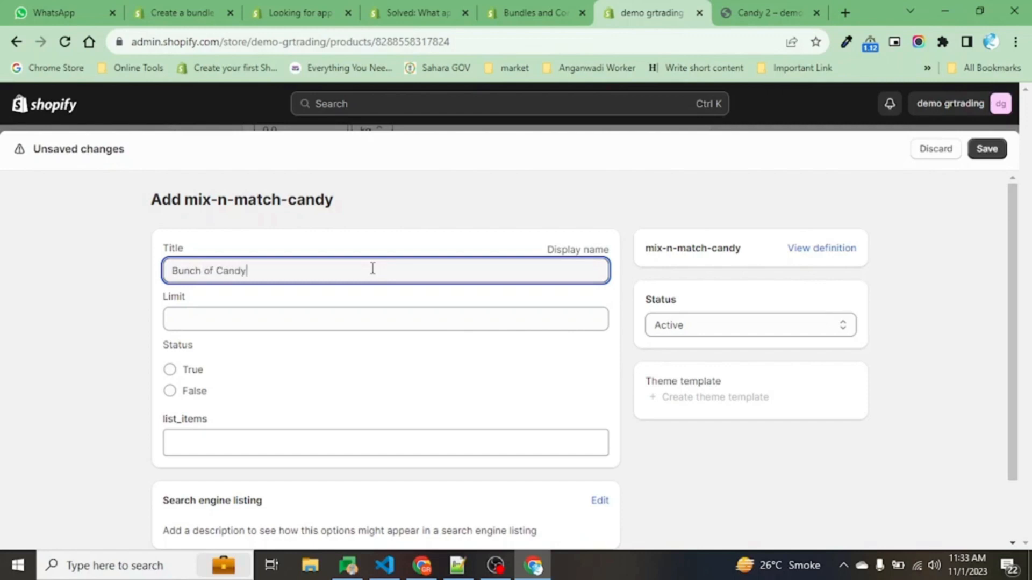
pyautogui.click(384, 319)
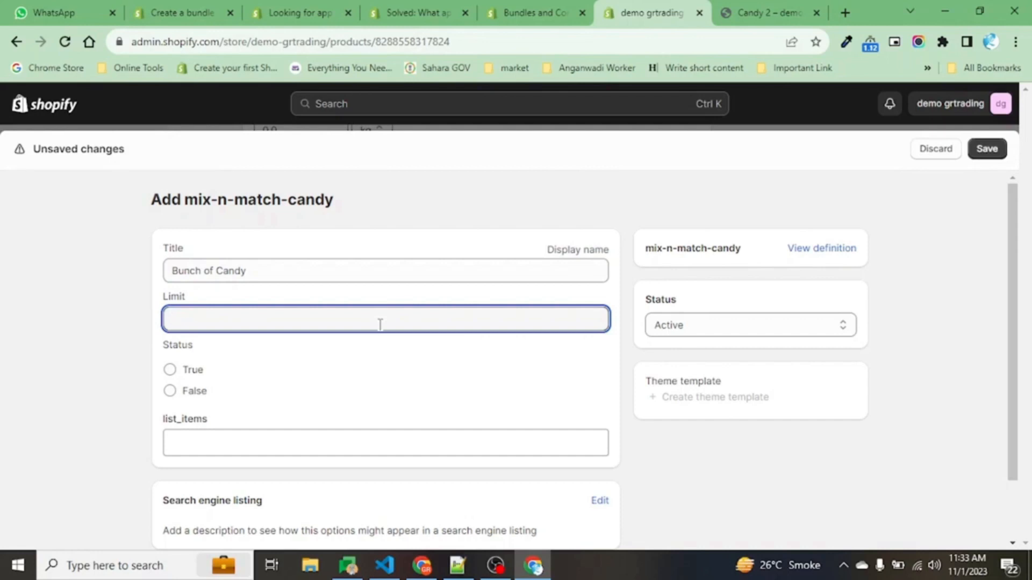
pyautogui.write('12')
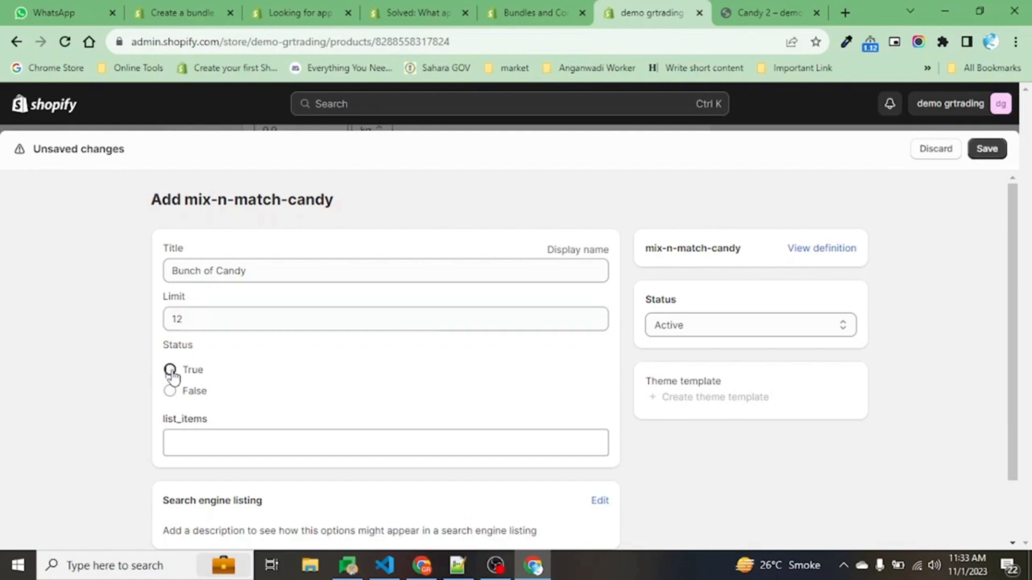
pyautogui.click(170, 390)
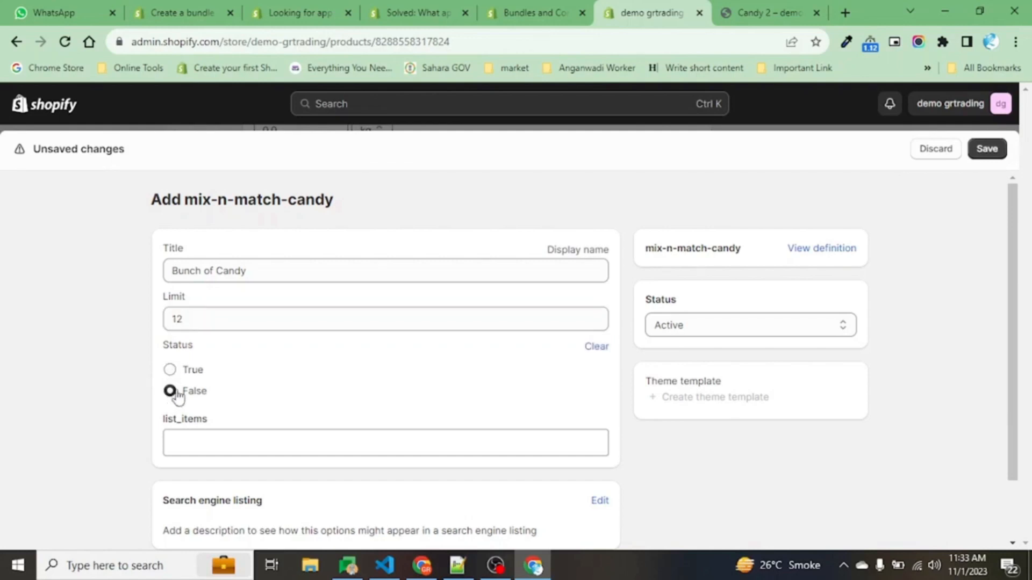
pyautogui.click(170, 370)
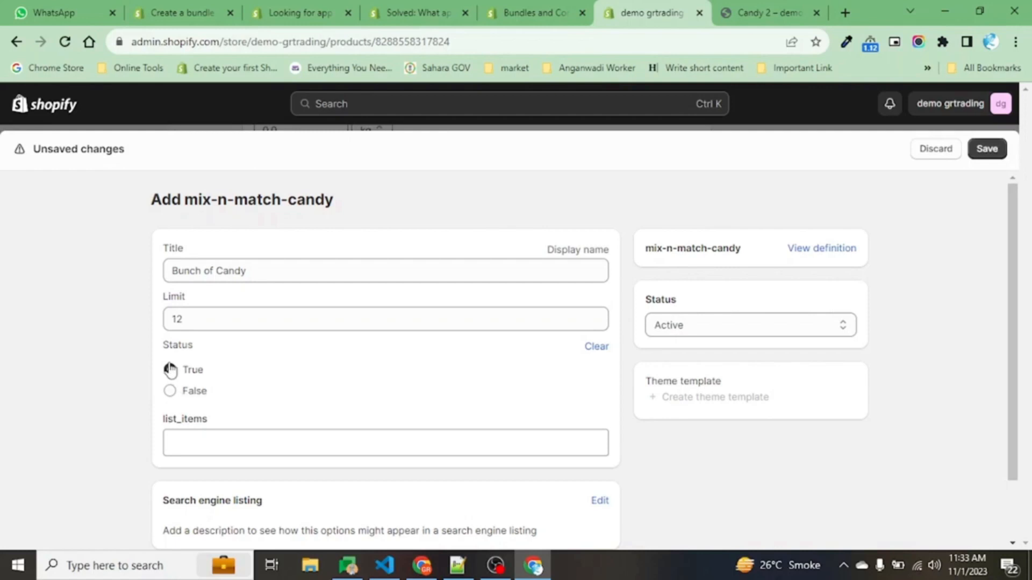
pyautogui.click(170, 369)
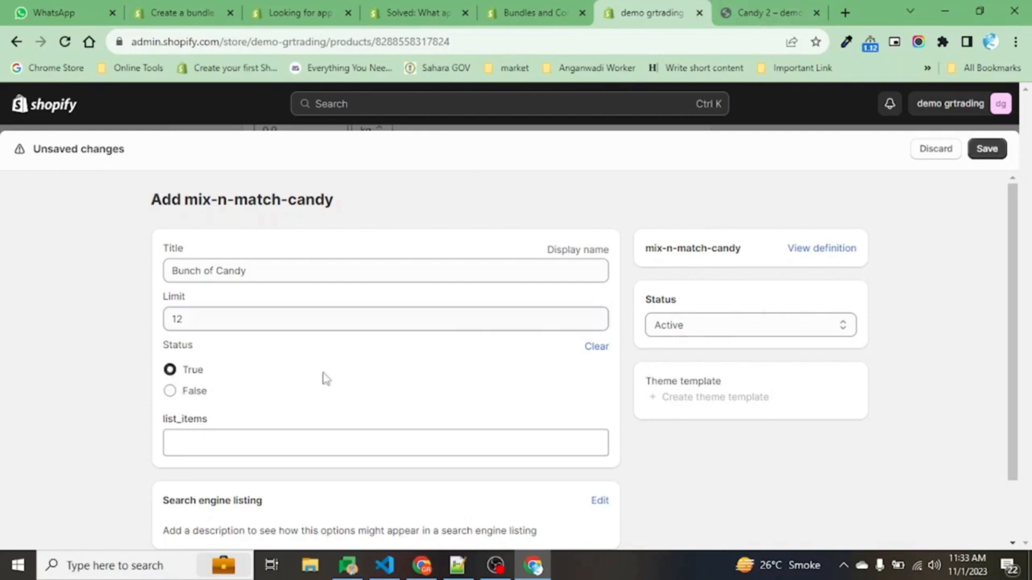
pyautogui.moveTo(318, 443)
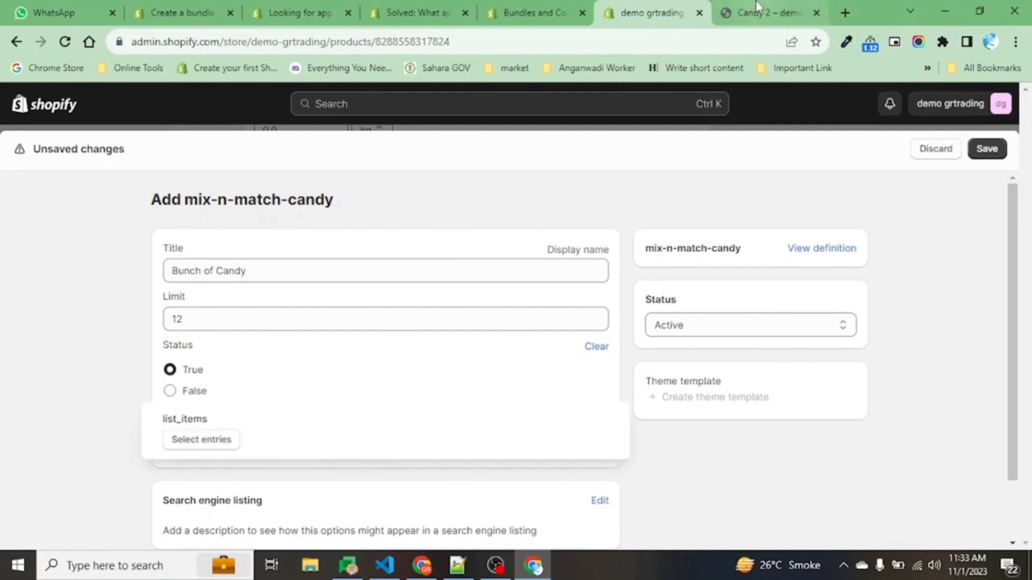
# Start a new candy option entry from the list_items entry selector.
pyautogui.click(759, 13)
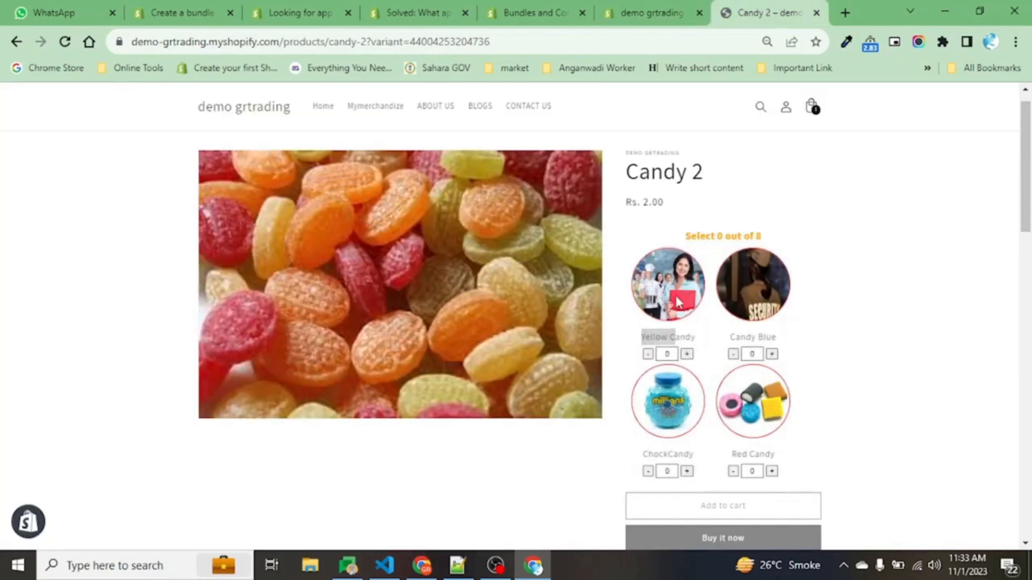
pyautogui.click(651, 12)
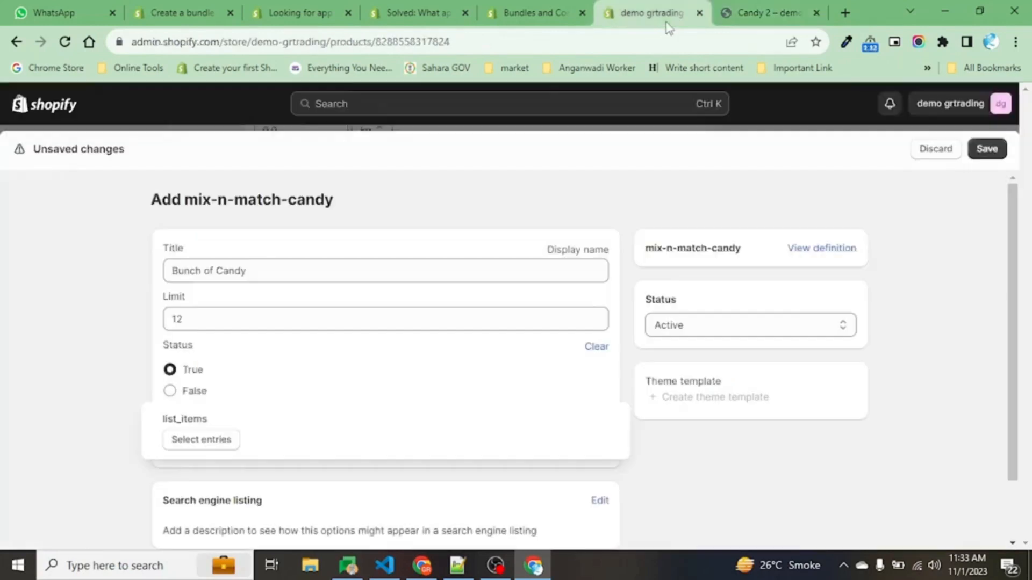
pyautogui.click(200, 439)
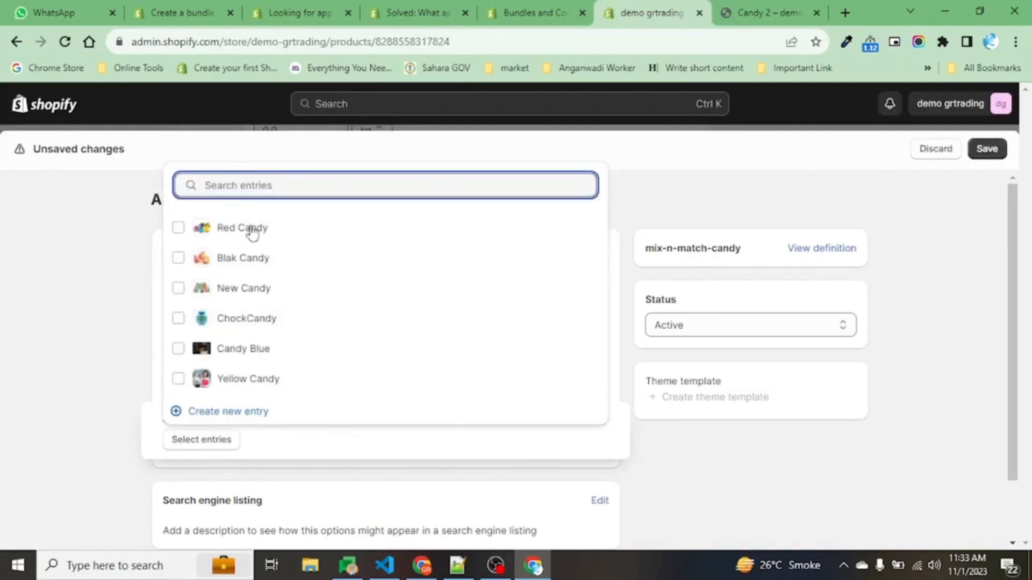
pyautogui.moveTo(238, 349)
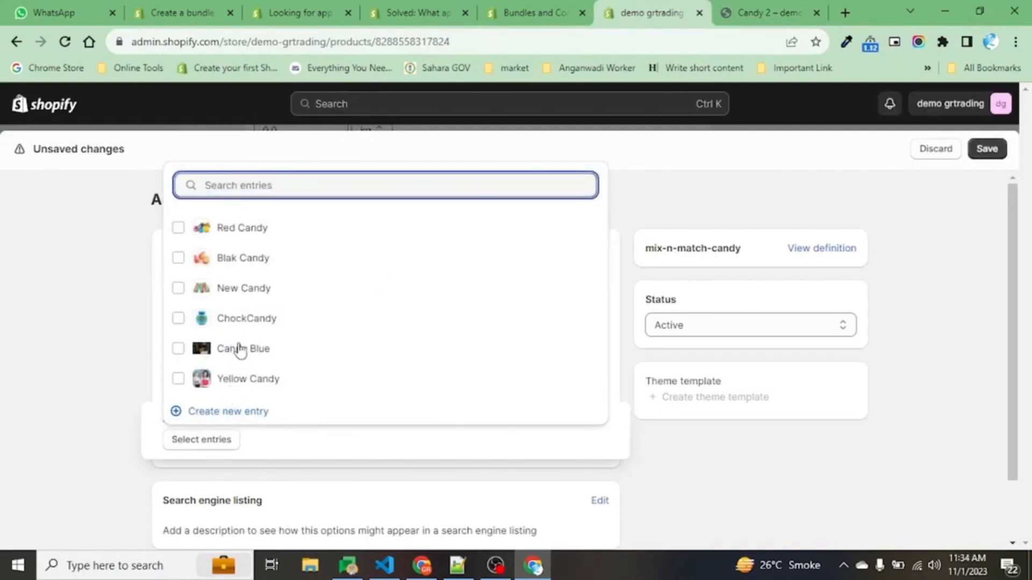
pyautogui.moveTo(243, 316)
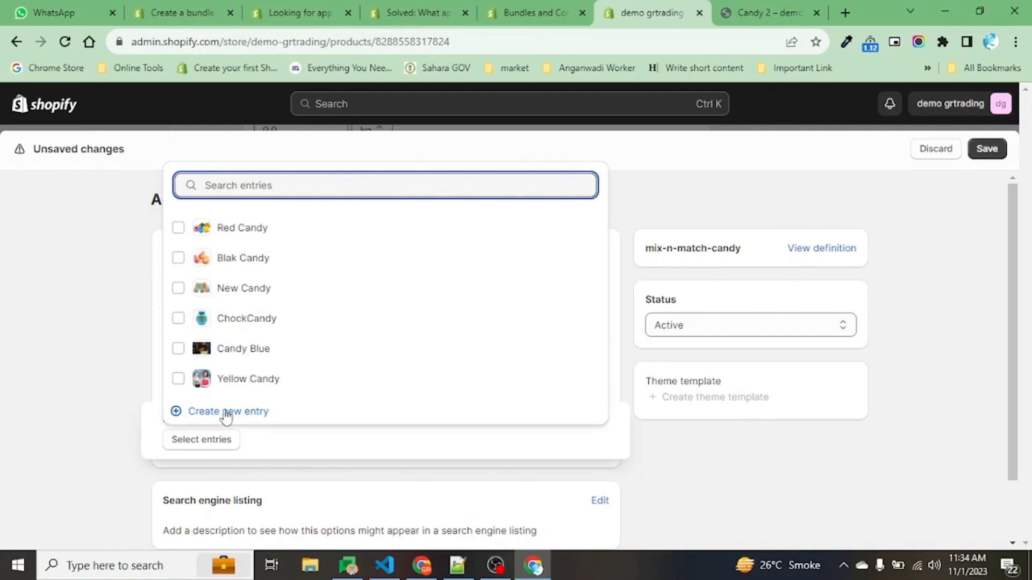
pyautogui.click(229, 411)
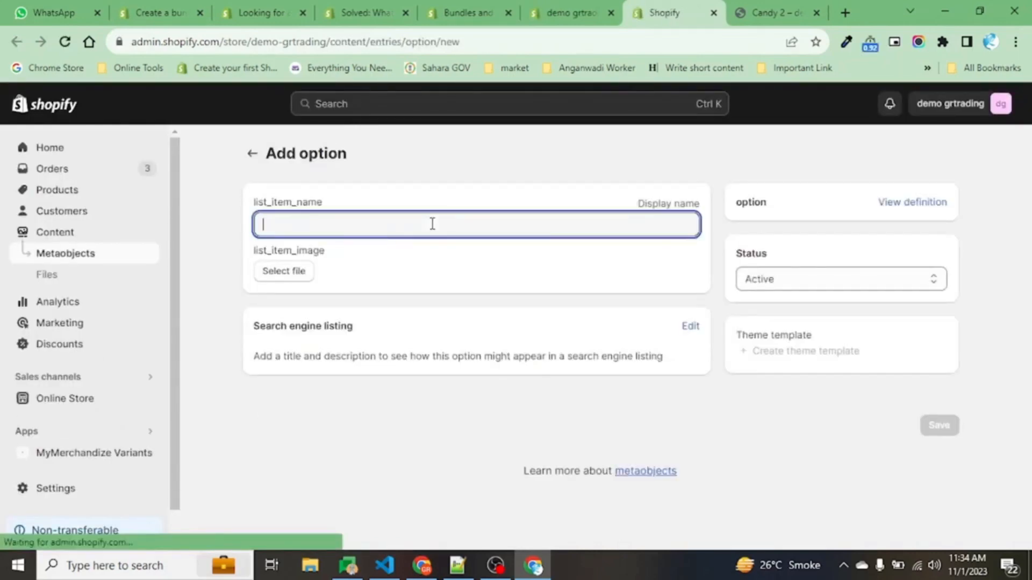
# Name the option 'new candy1', attach the Fox's candy packet image, and save it.
pyautogui.write('new candy1')
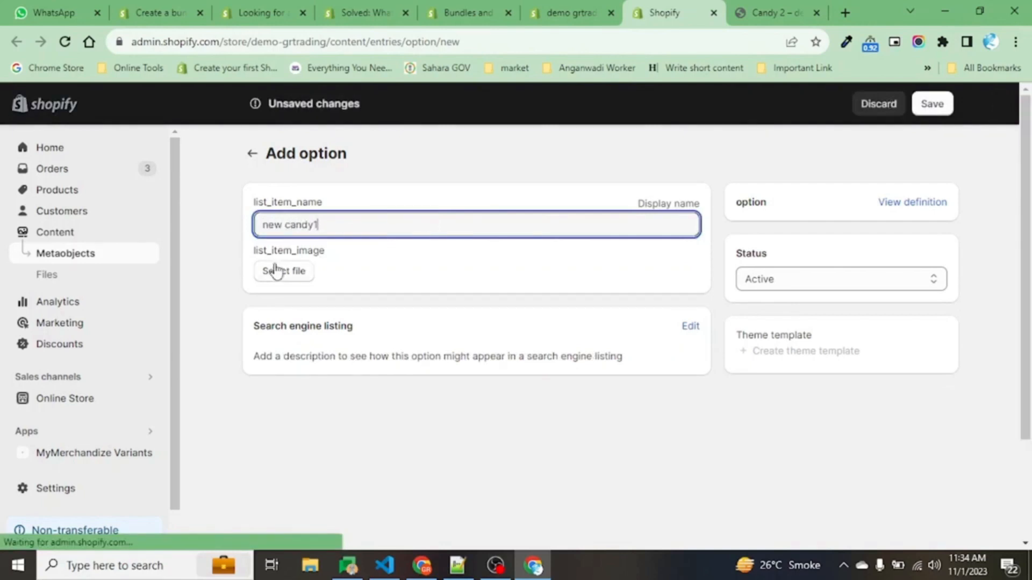
pyautogui.click(777, 13)
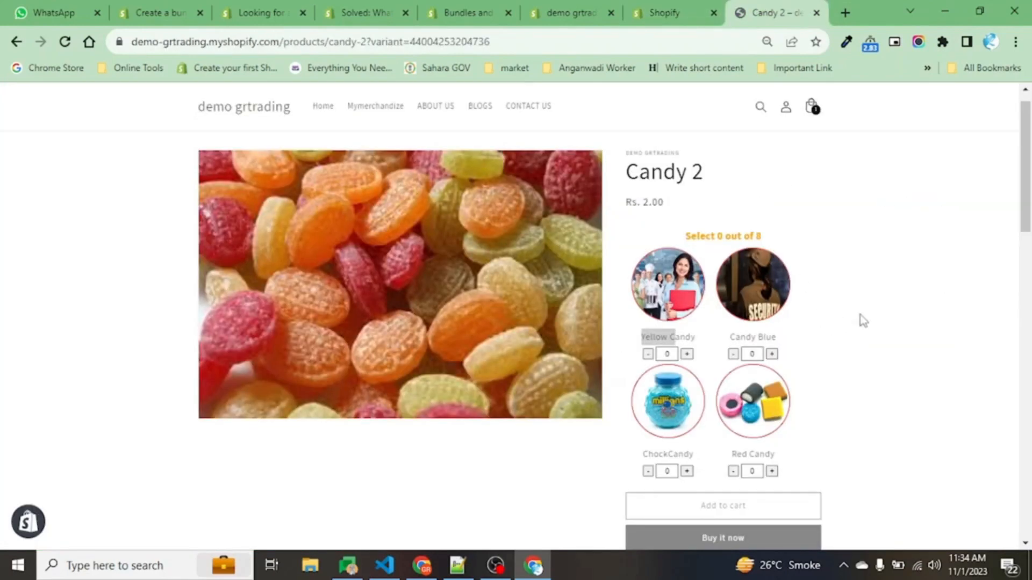
pyautogui.moveTo(801, 334)
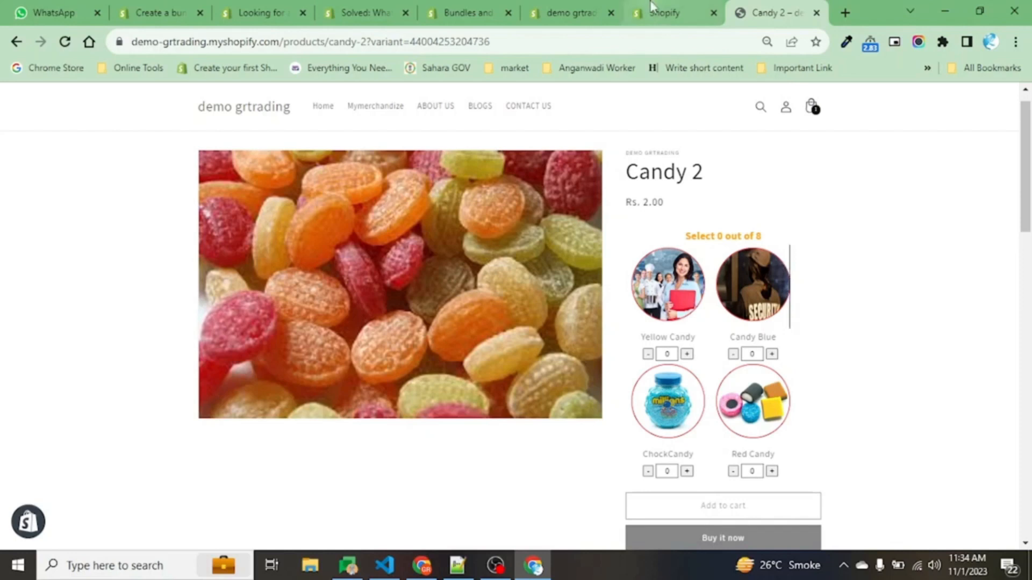
pyautogui.click(665, 12)
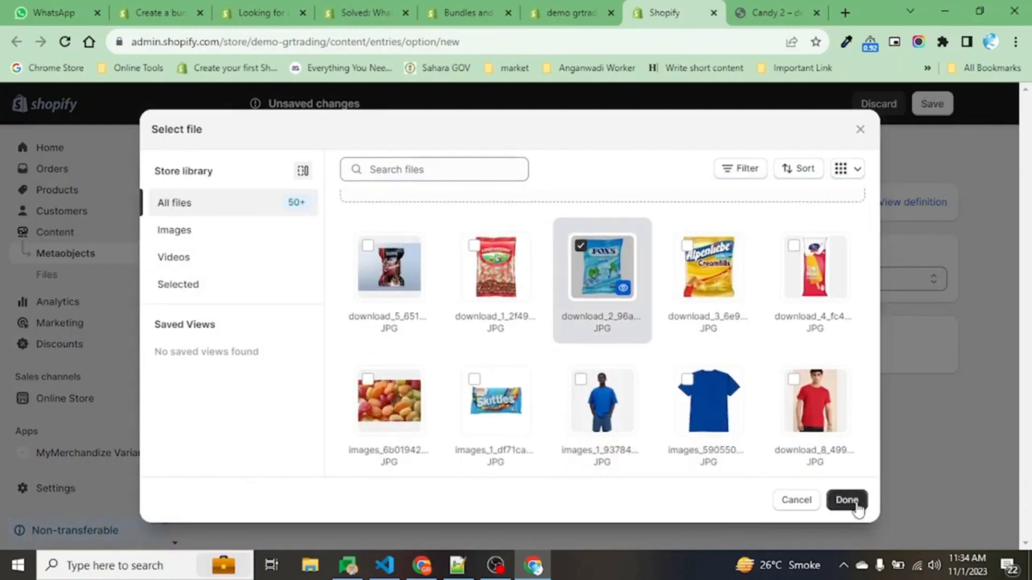
pyautogui.click(846, 500)
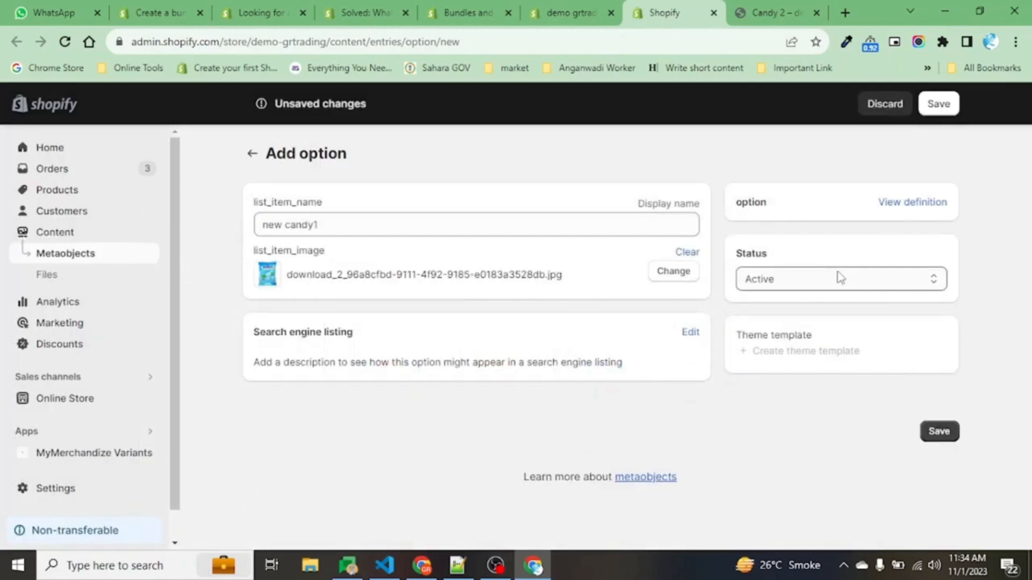
pyautogui.click(939, 431)
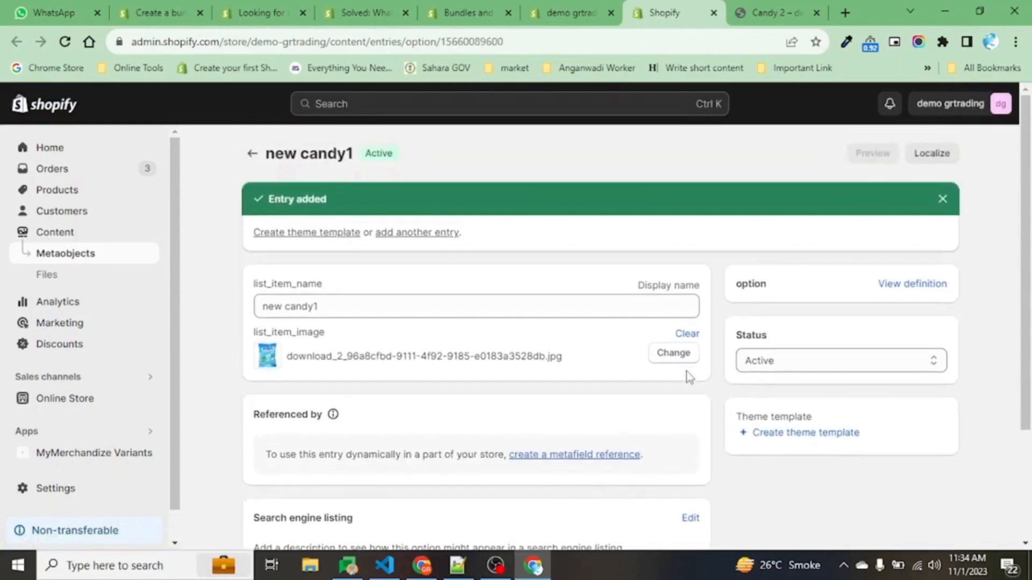
# Add option entry 'new candy 2' with the red candy packet image and save it.
pyautogui.click(416, 232)
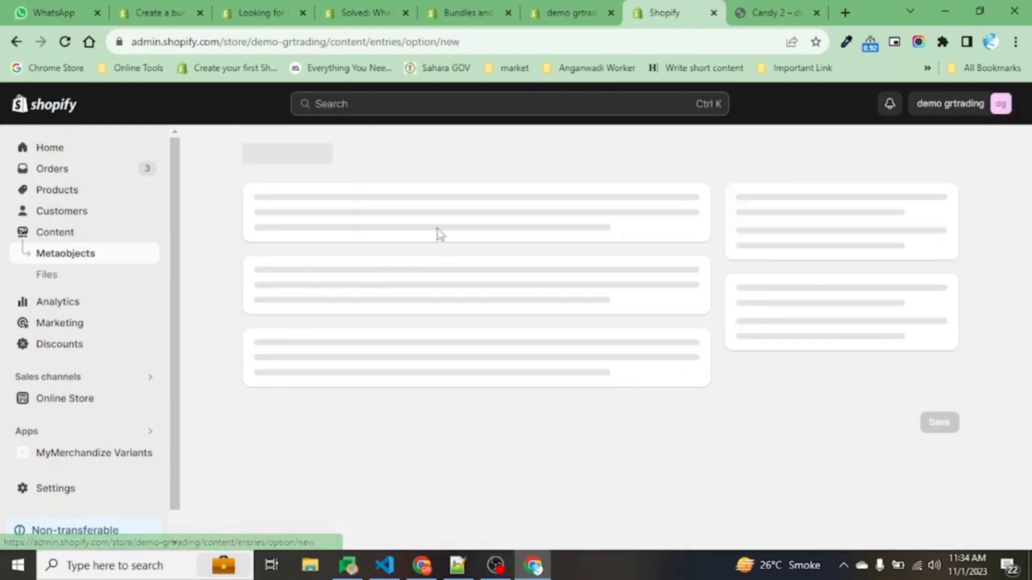
pyautogui.write('new candy')
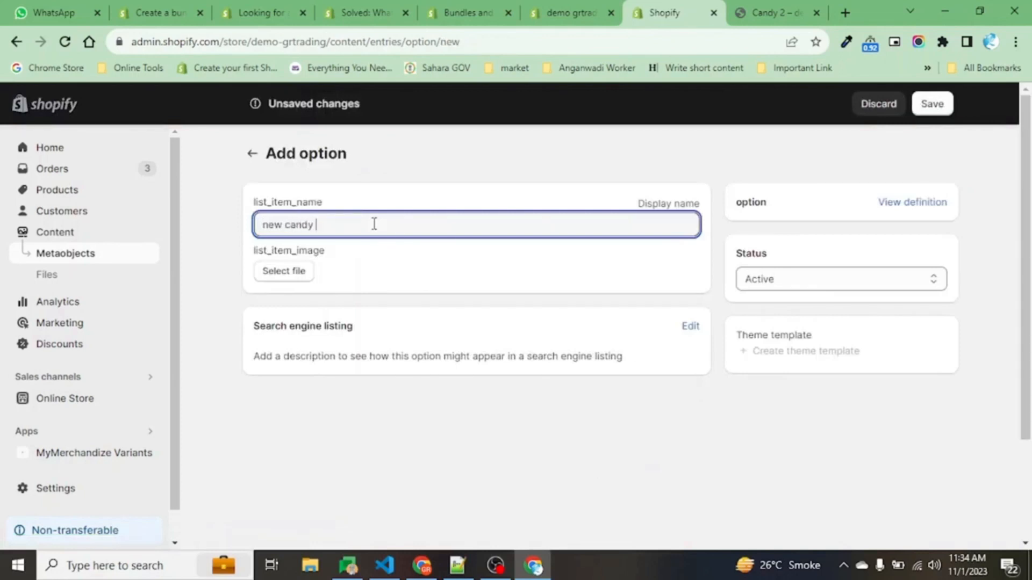
pyautogui.click(283, 271)
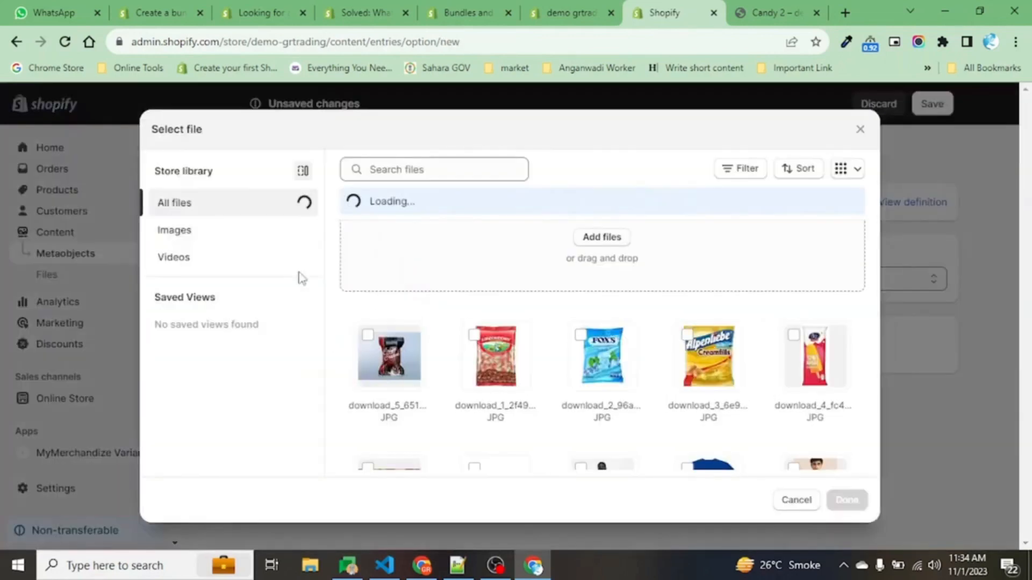
pyautogui.click(474, 334)
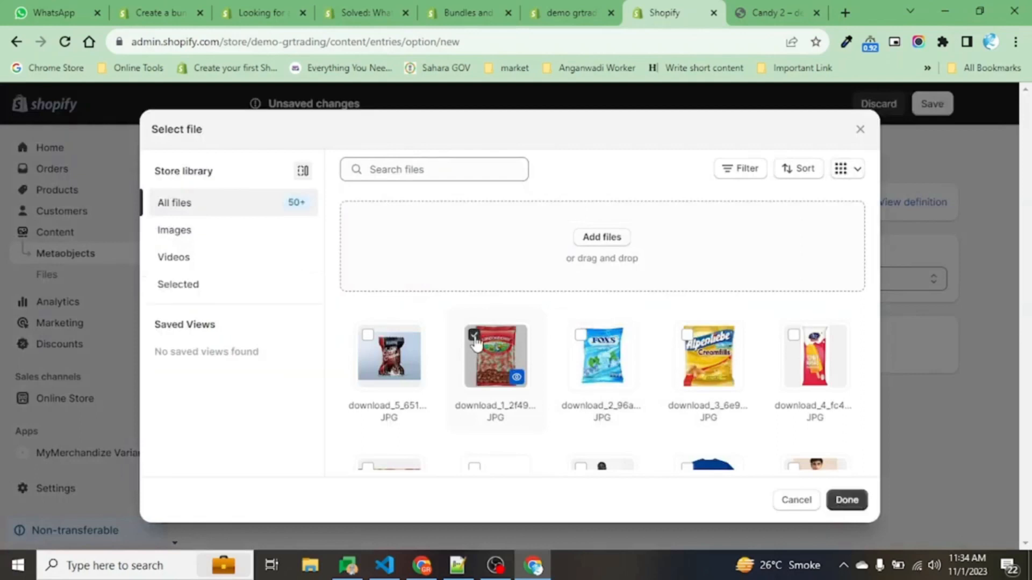
pyautogui.click(846, 500)
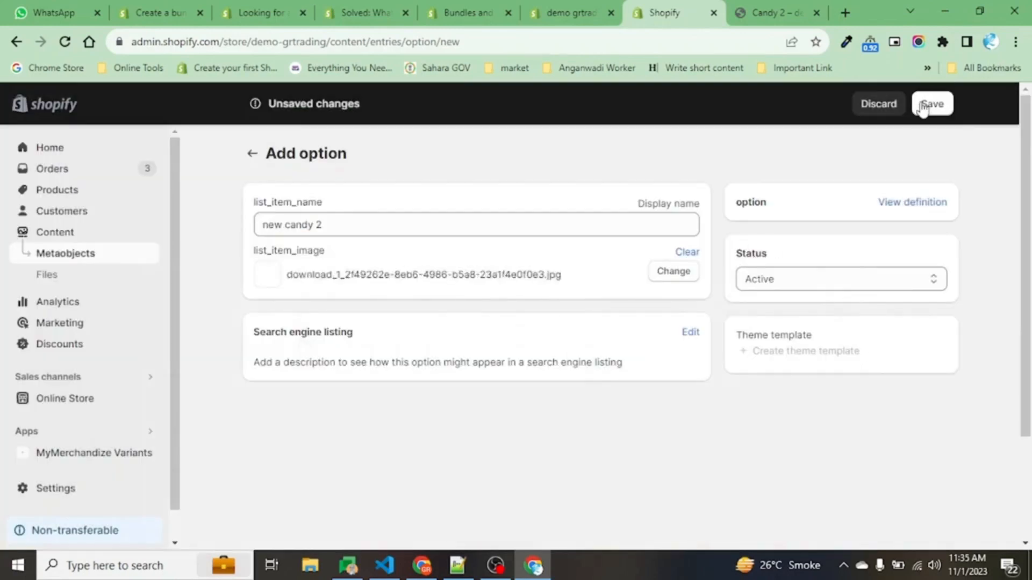
pyautogui.click(932, 103)
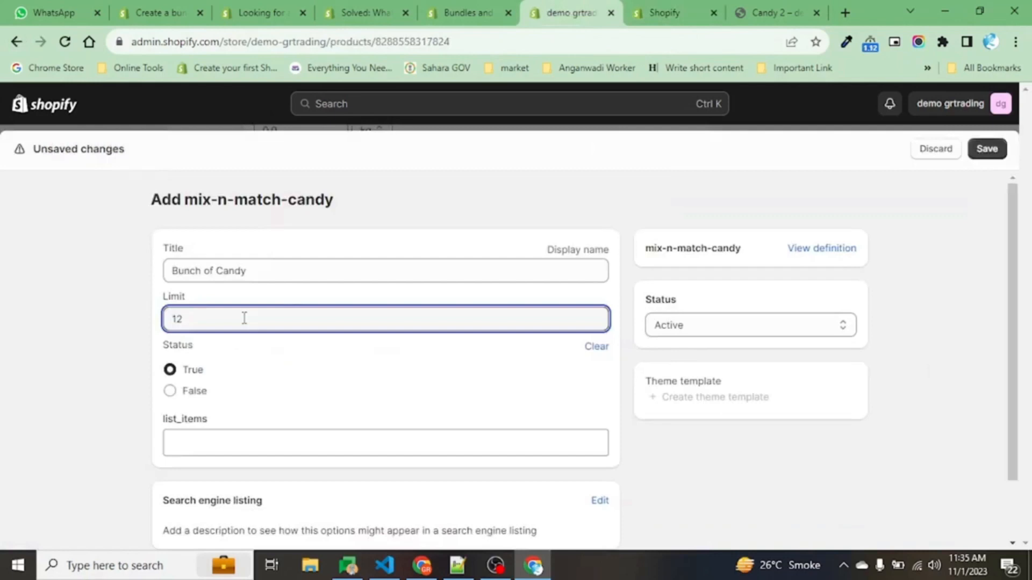
# Set limit 5, list new candy 2, new candy1 and Red Candy, and save.
pyautogui.write('5')
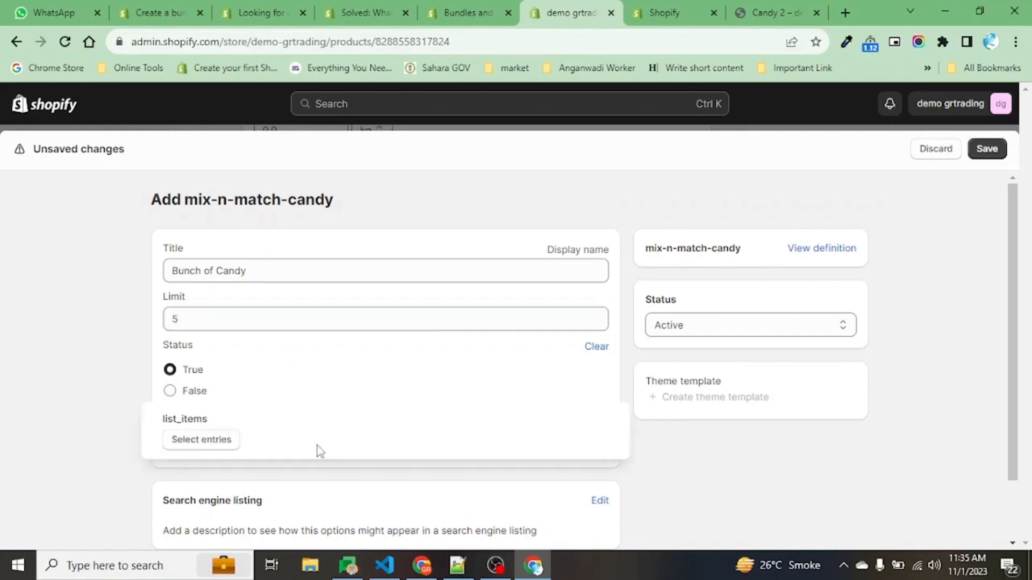
pyautogui.click(201, 439)
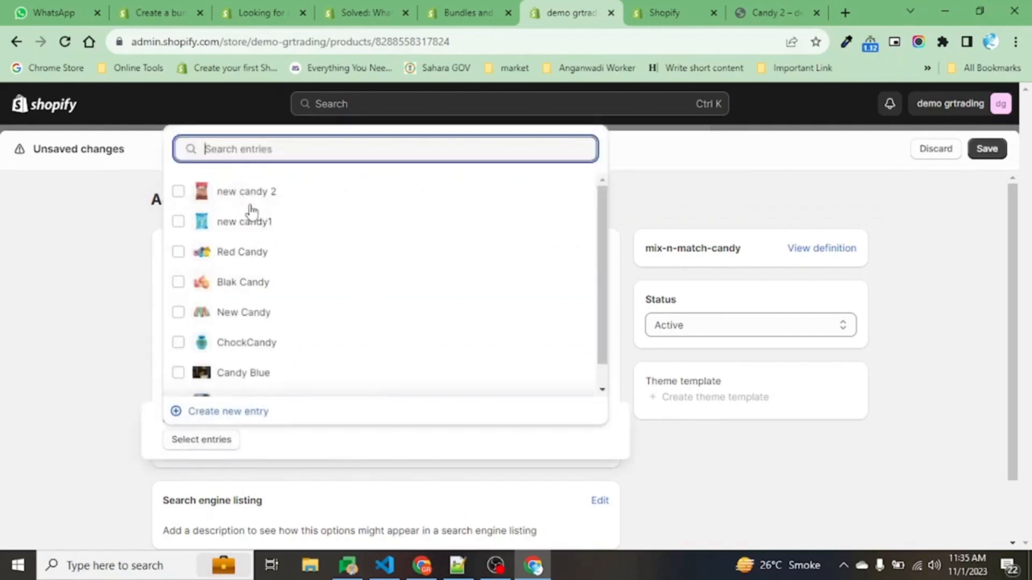
pyautogui.click(178, 191)
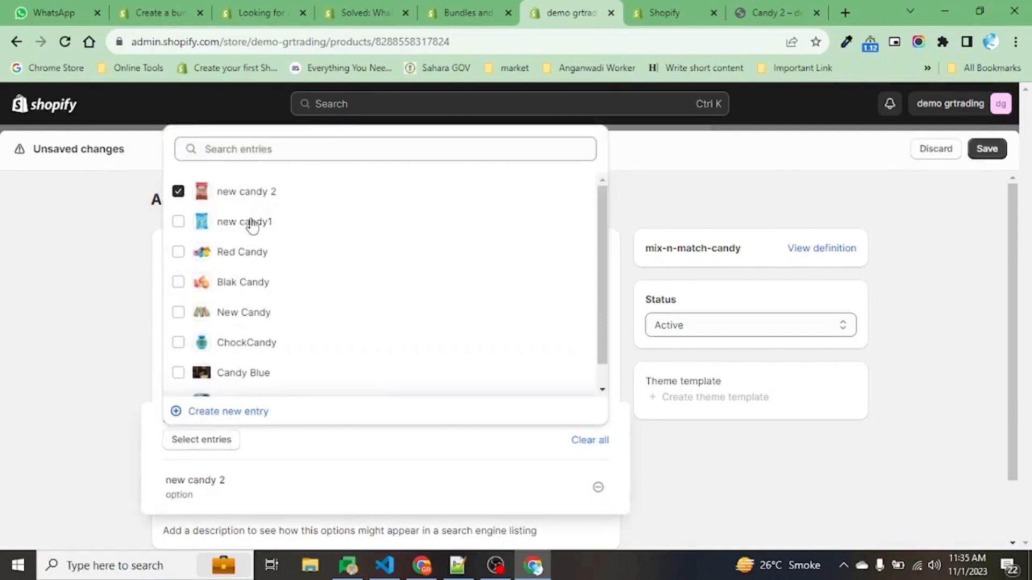
pyautogui.click(178, 221)
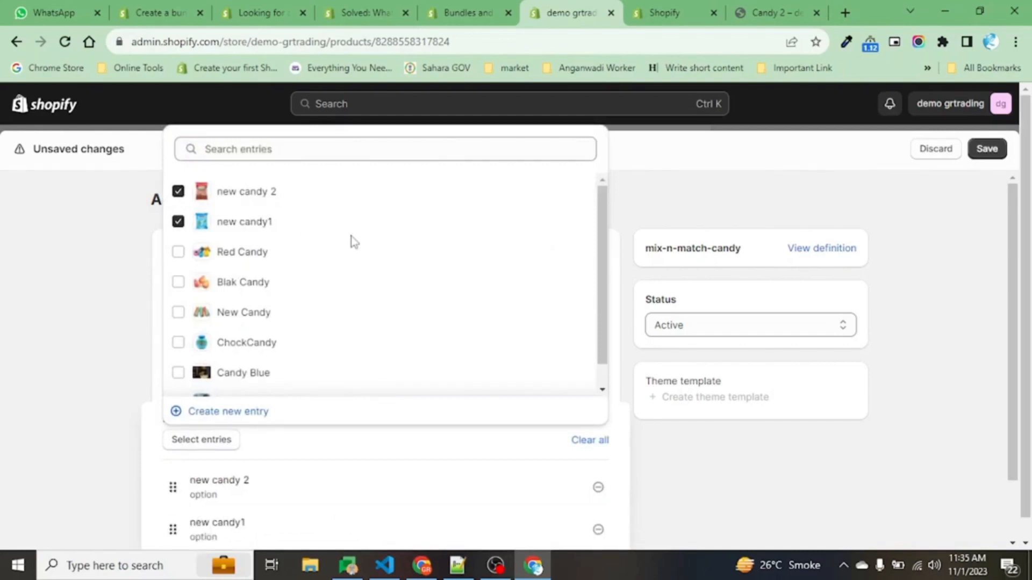
pyautogui.click(179, 252)
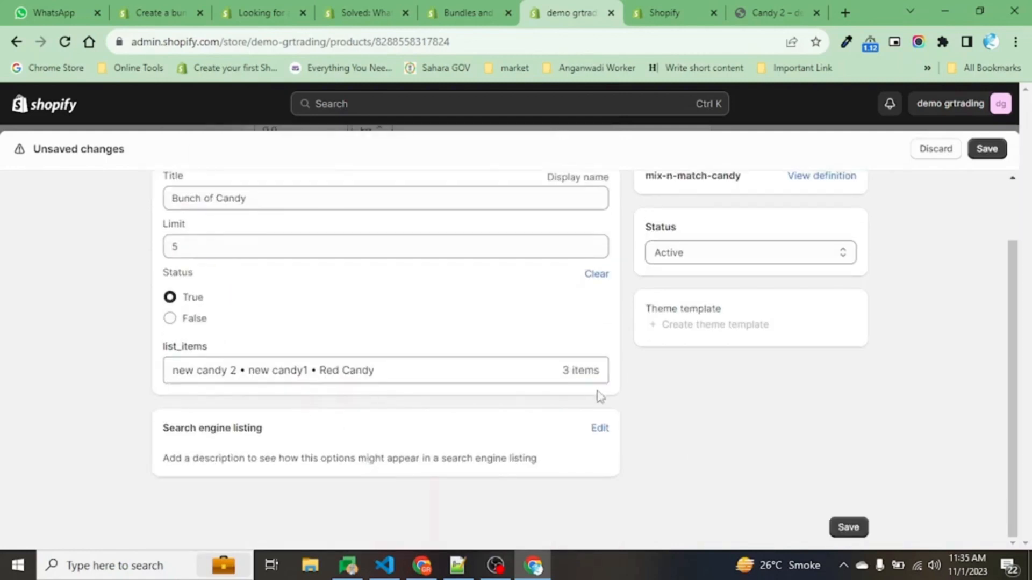
pyautogui.click(987, 149)
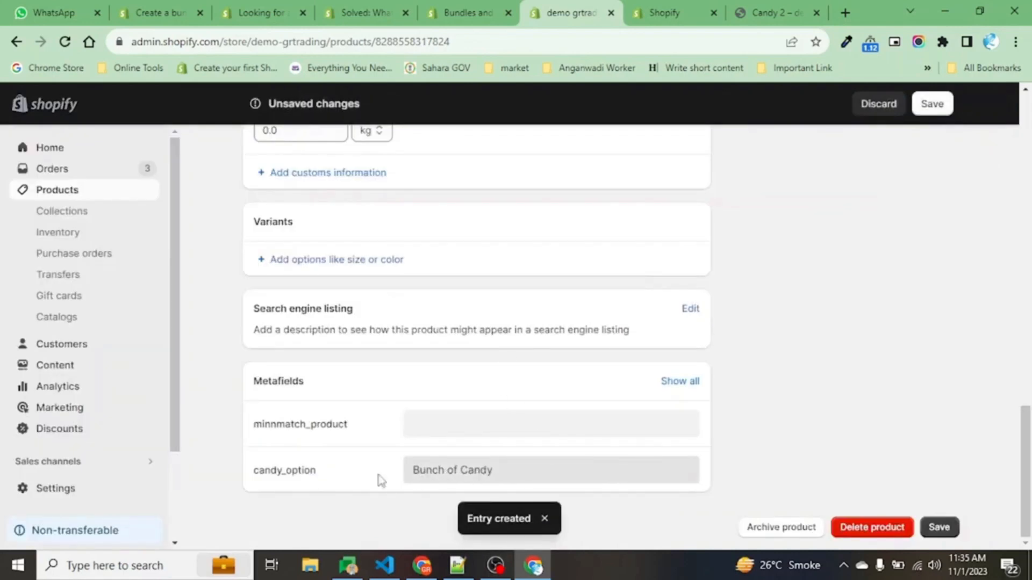
pyautogui.moveTo(432, 475)
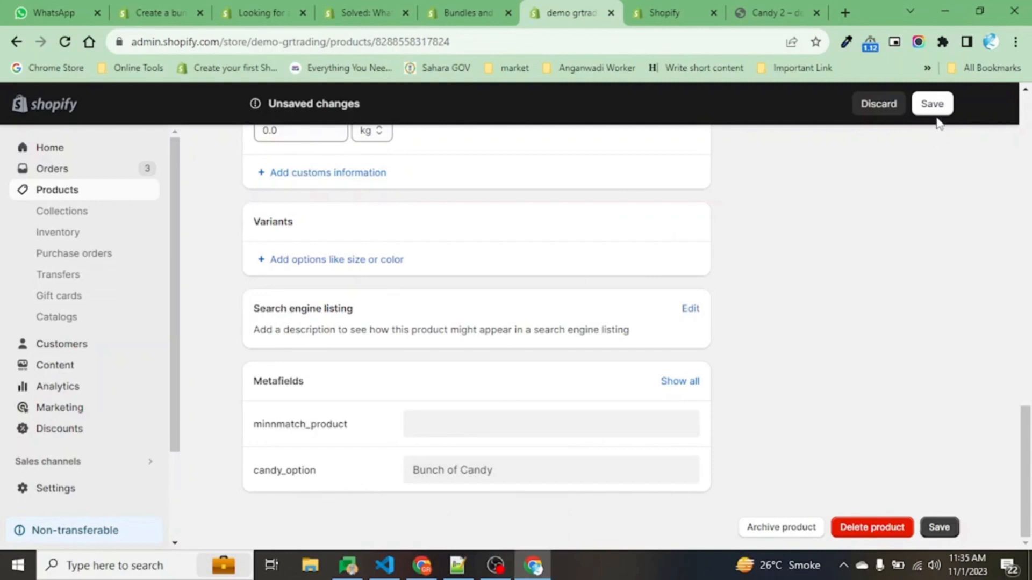
# Save the product with Bunch of Candy as its candy option.
pyautogui.click(932, 103)
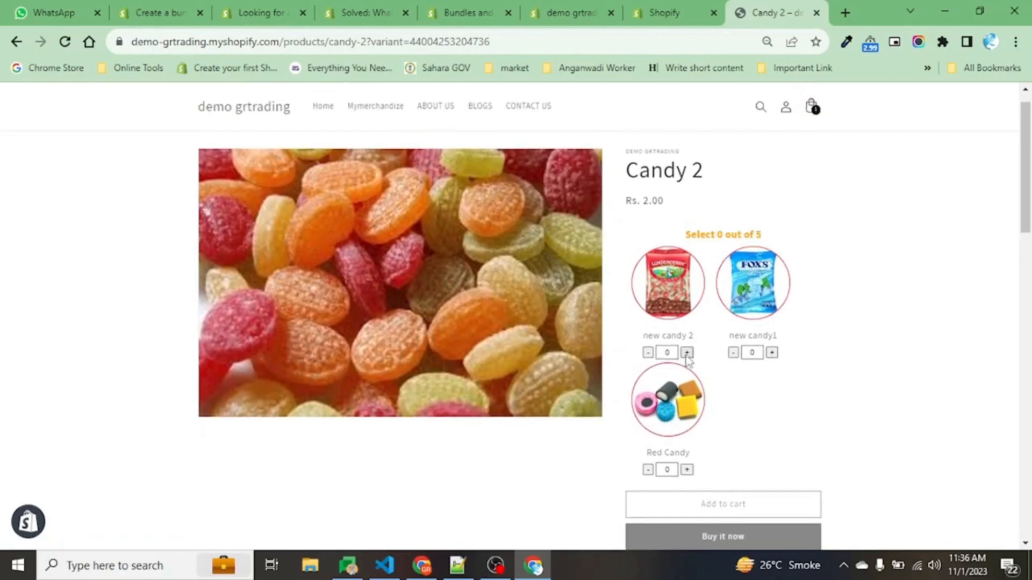
# On the Candy 2 page, add two new candy 2, one new candy1 and one Red Candy.
pyautogui.click(686, 352)
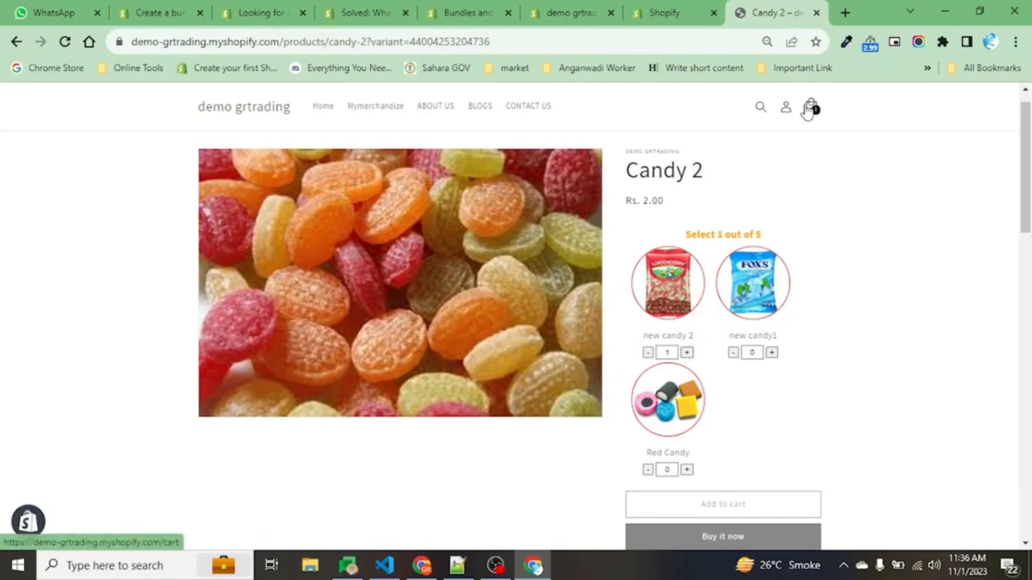
pyautogui.click(811, 108)
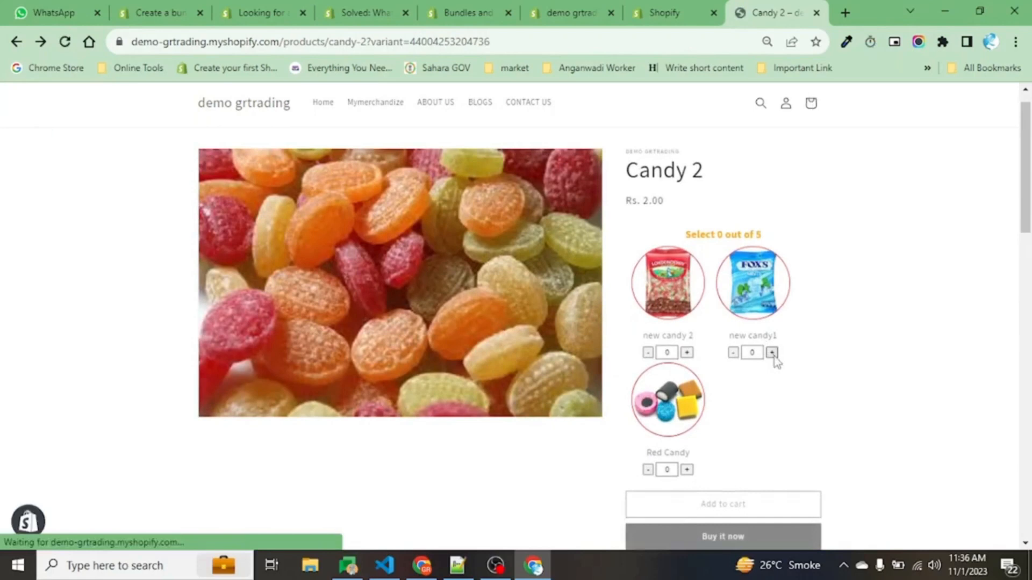
pyautogui.click(773, 353)
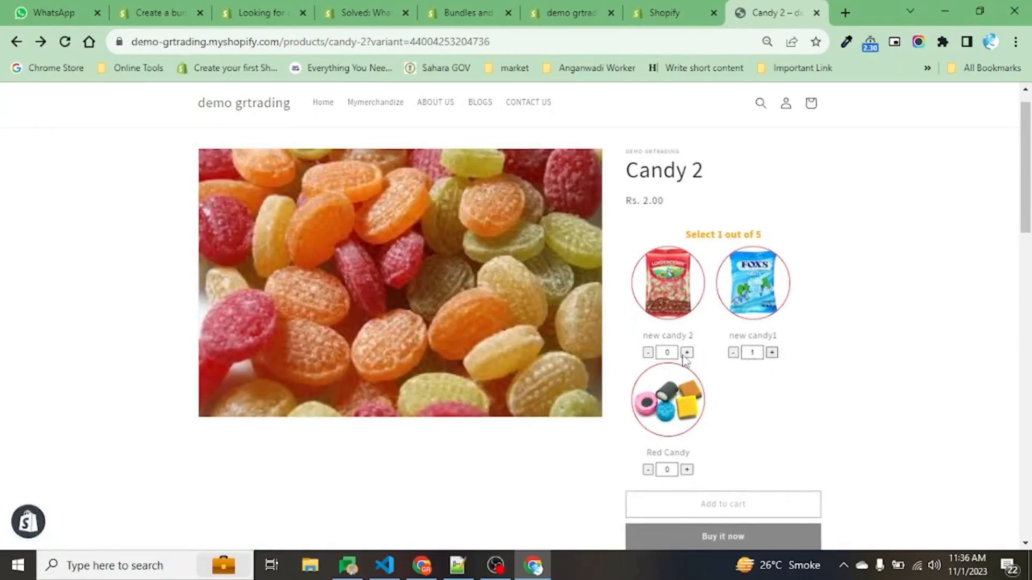
pyautogui.click(686, 470)
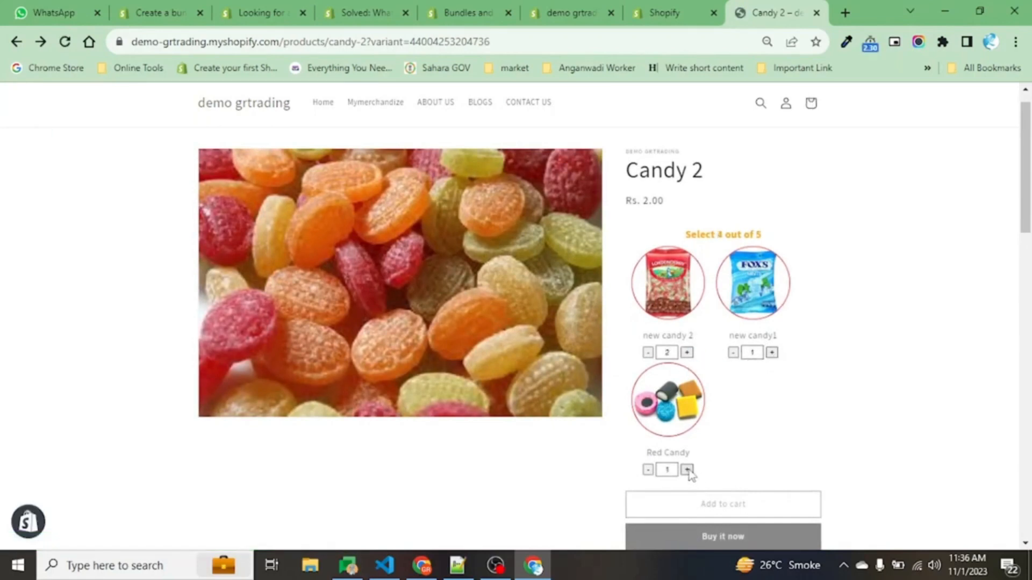
pyautogui.click(689, 469)
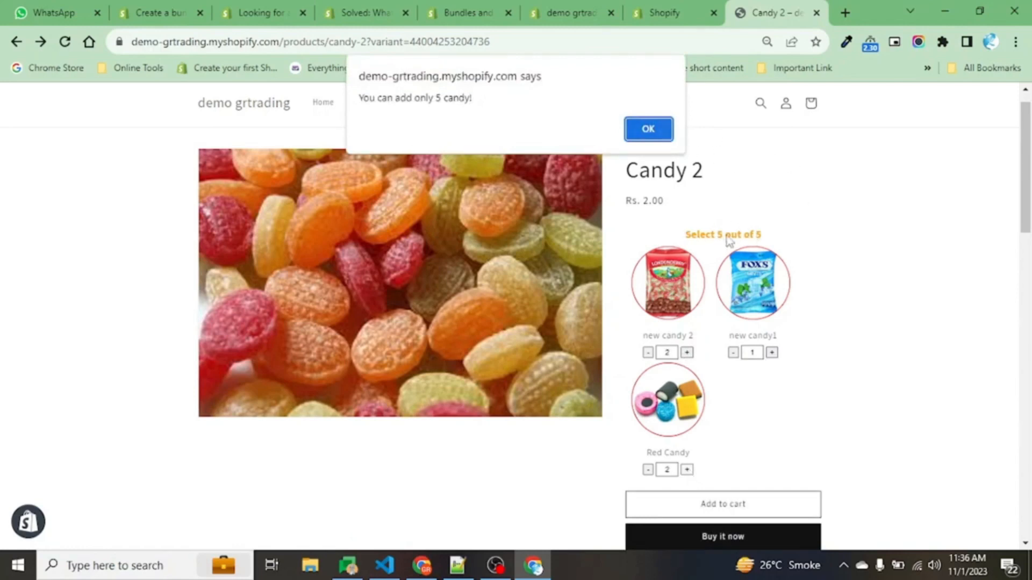
pyautogui.moveTo(691, 489)
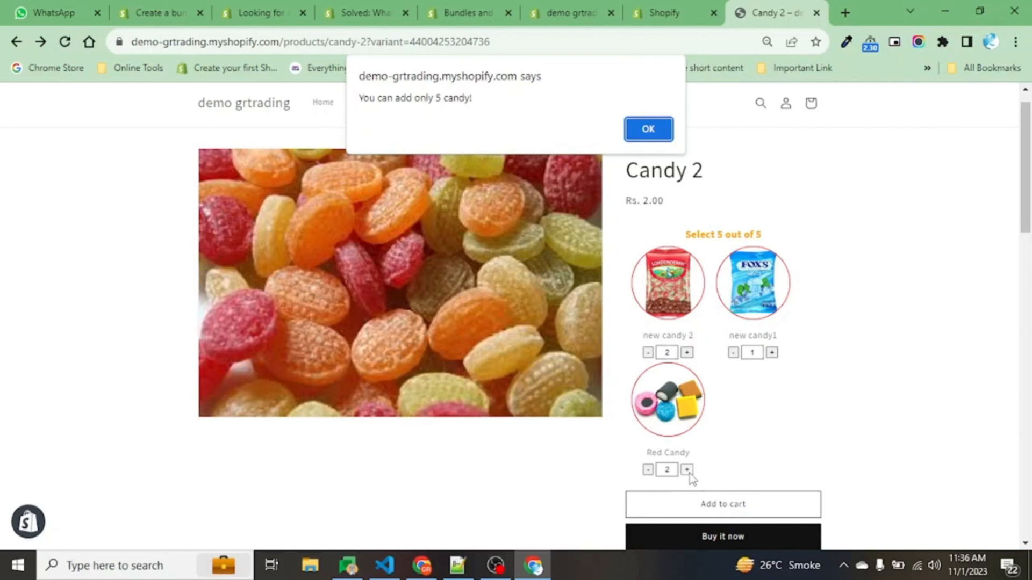
# Dismiss the 5-candy limit alert, keep Red Candy at 2, and add Candy 2 to cart.
pyautogui.click(647, 128)
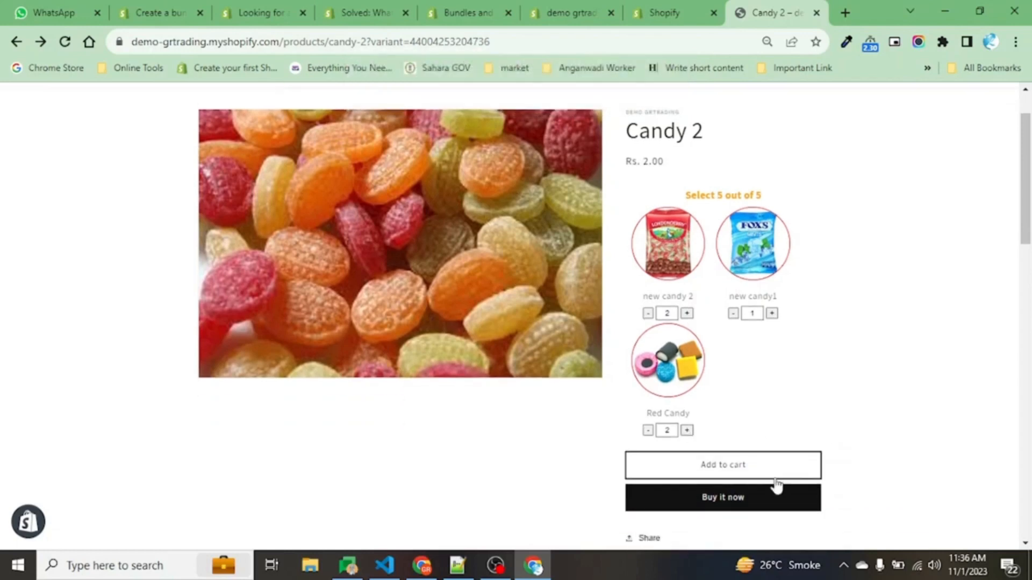
pyautogui.click(647, 431)
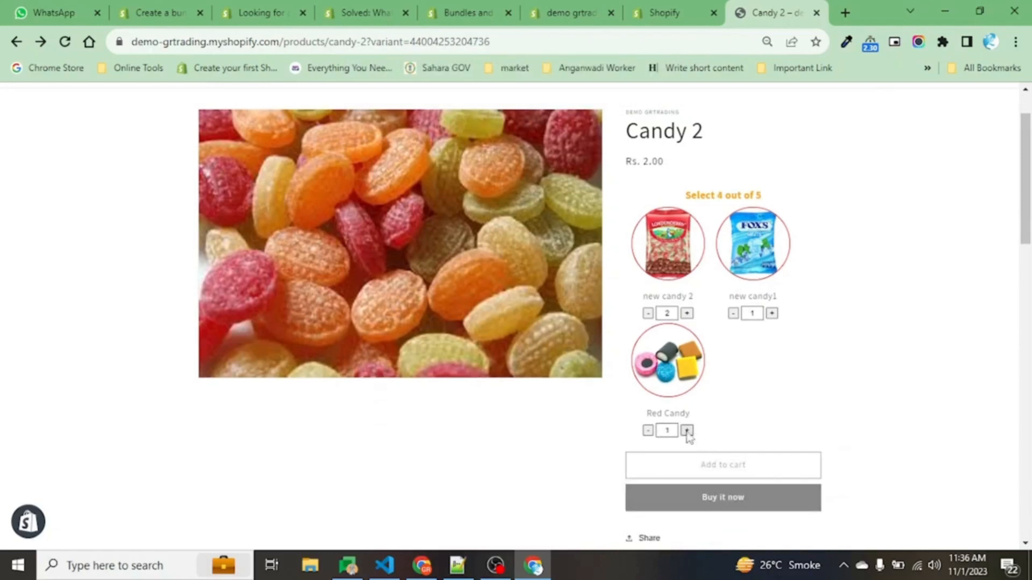
pyautogui.click(686, 431)
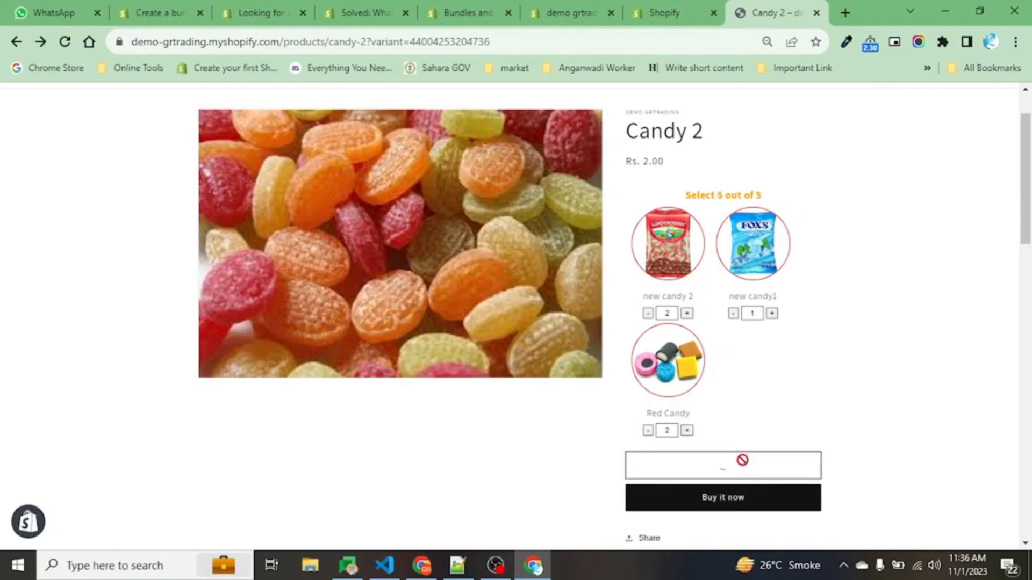
pyautogui.click(721, 464)
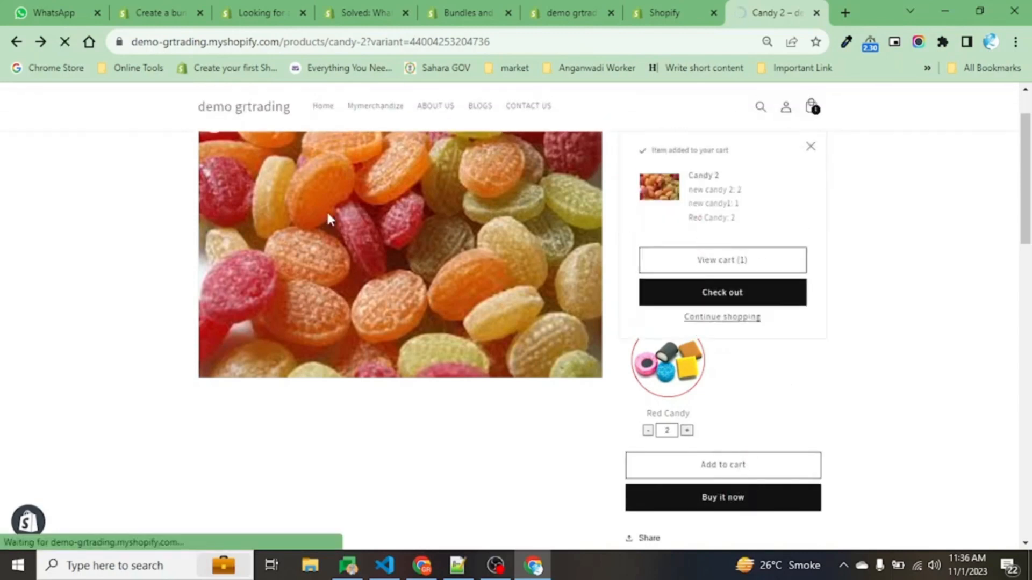
# View the cart listing Candy 2 at Rs. 2.00 with its 5-candy mix.
pyautogui.click(721, 260)
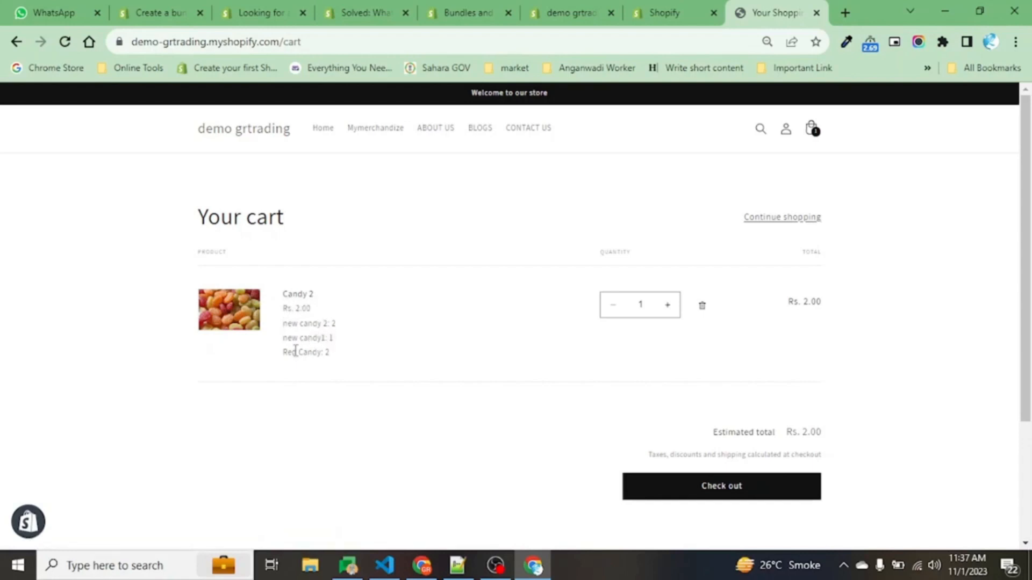
pyautogui.moveTo(345, 362)
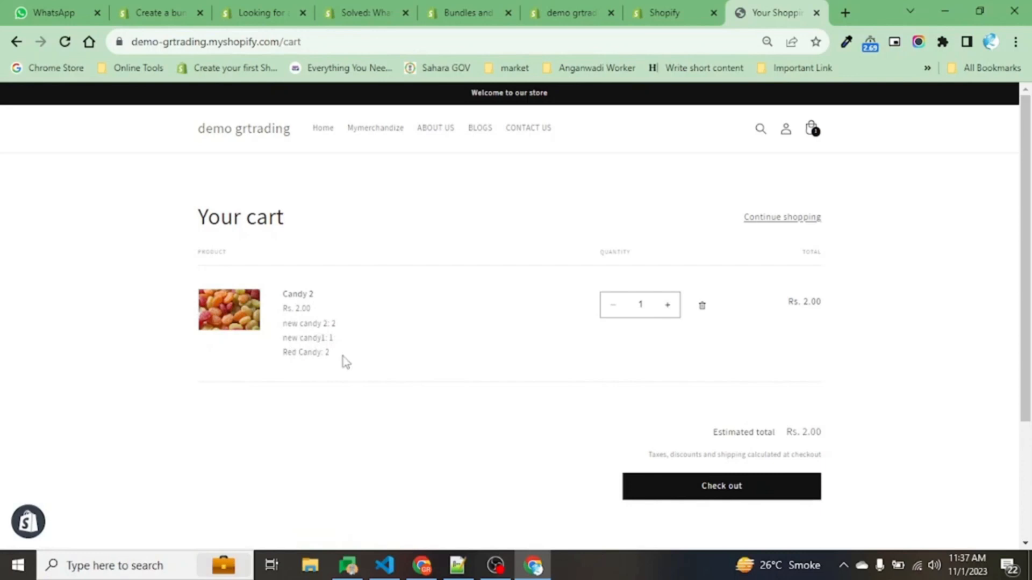